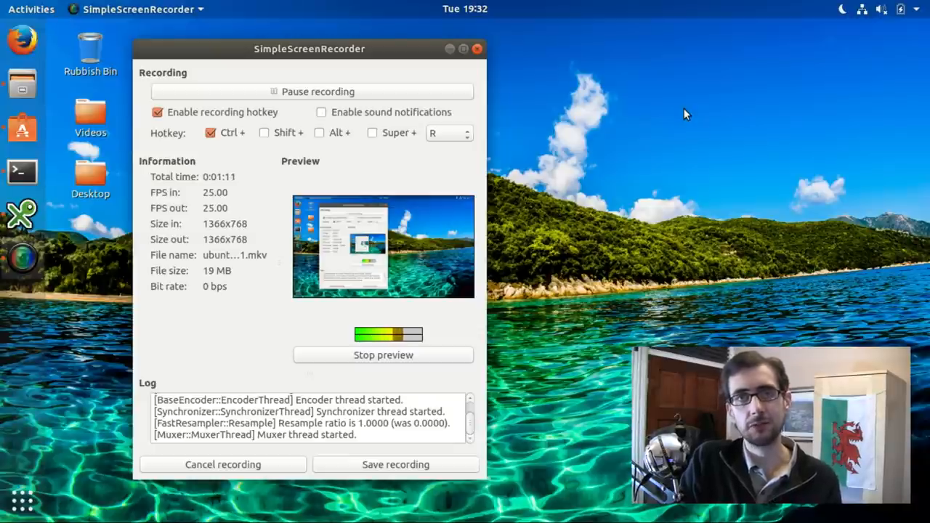
pyautogui.moveTo(727, 114)
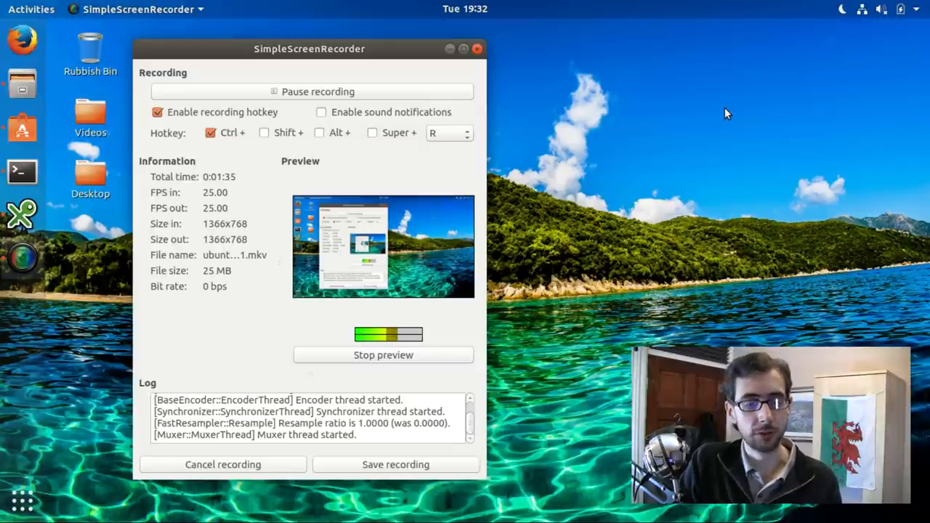
pyautogui.moveTo(673, 78)
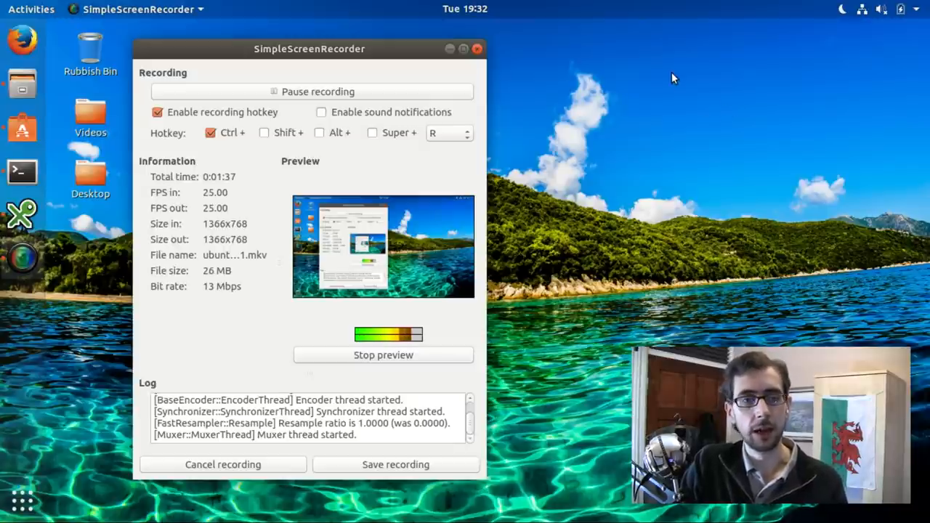
pyautogui.moveTo(596, 71)
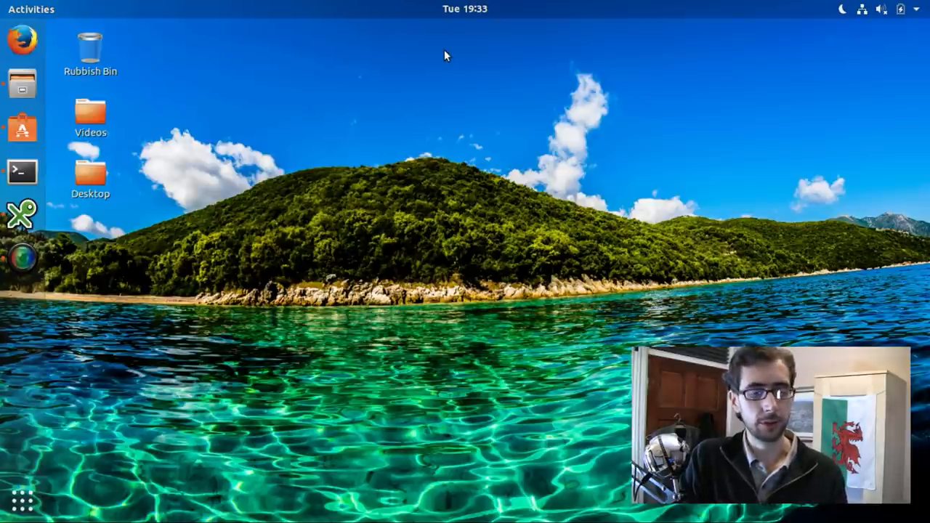
pyautogui.moveTo(472, 93)
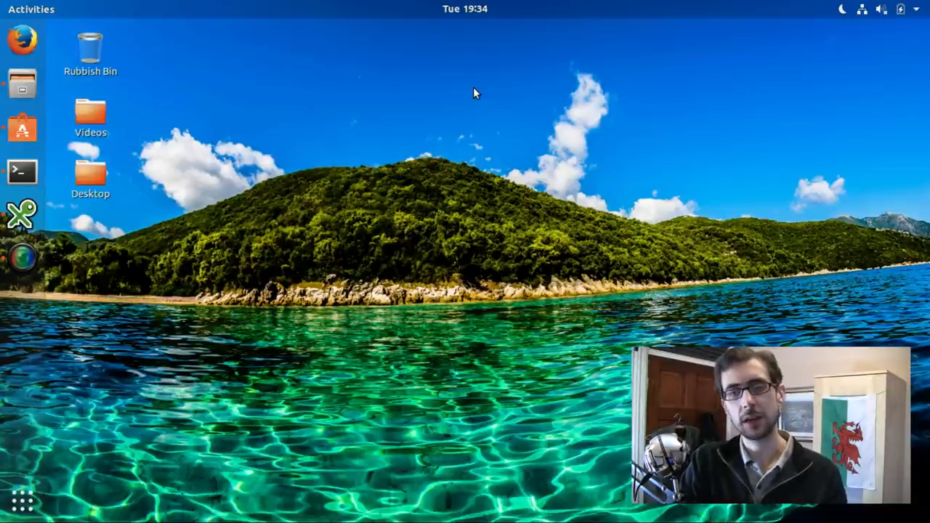
pyautogui.moveTo(799, 32)
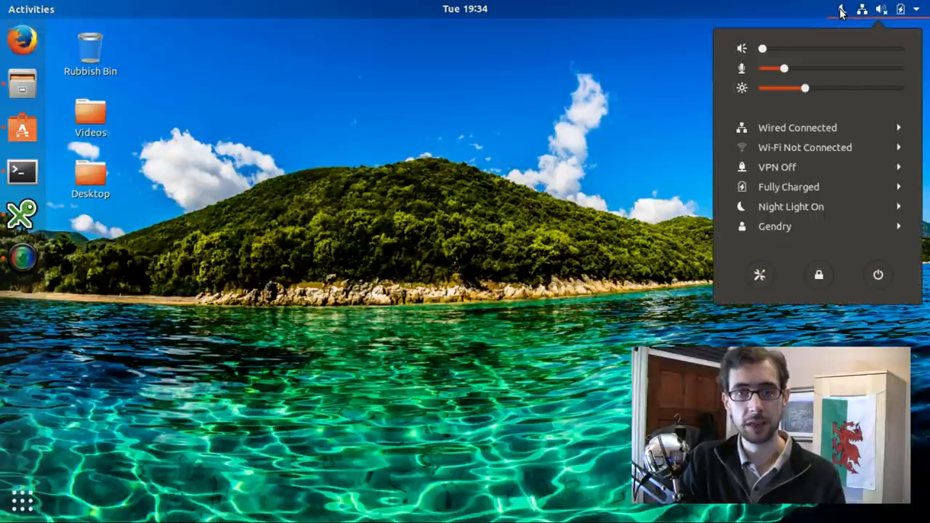
# Reopen the system status menu and expand the user account entry to reveal Log Out and Account Settings
pyautogui.click(622, 151)
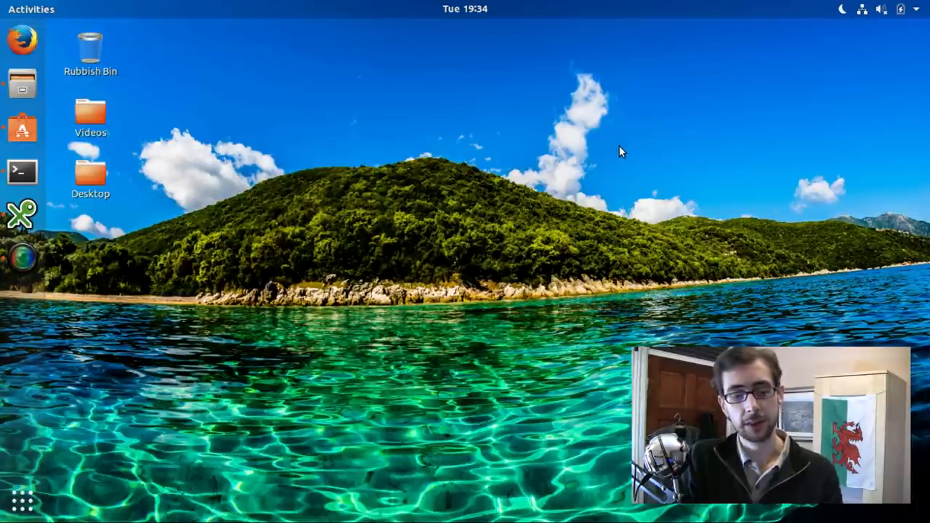
pyautogui.moveTo(886, 9)
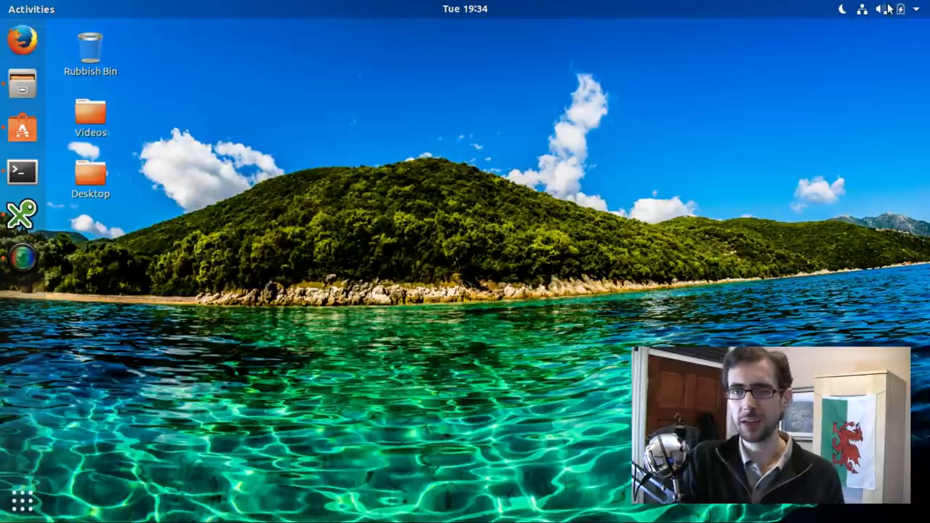
pyautogui.click(885, 9)
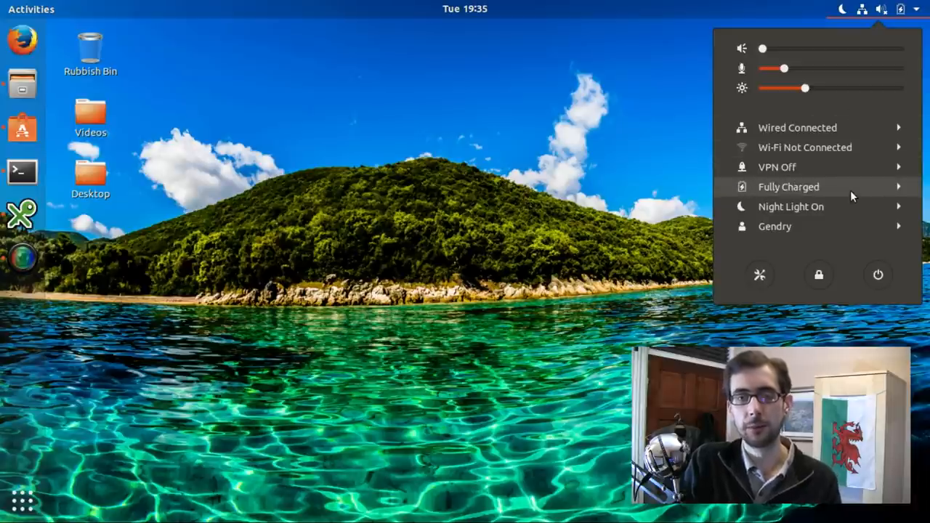
pyautogui.moveTo(852, 211)
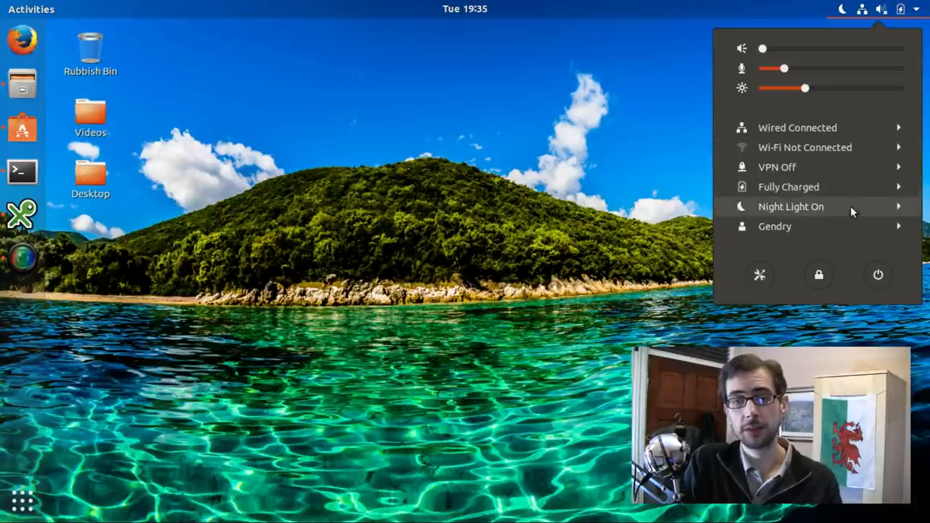
pyautogui.moveTo(847, 231)
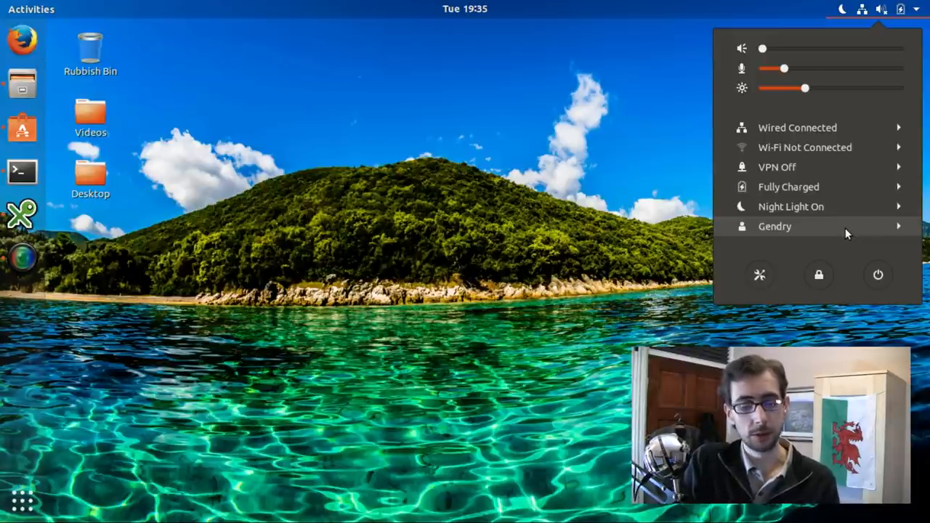
pyautogui.click(775, 226)
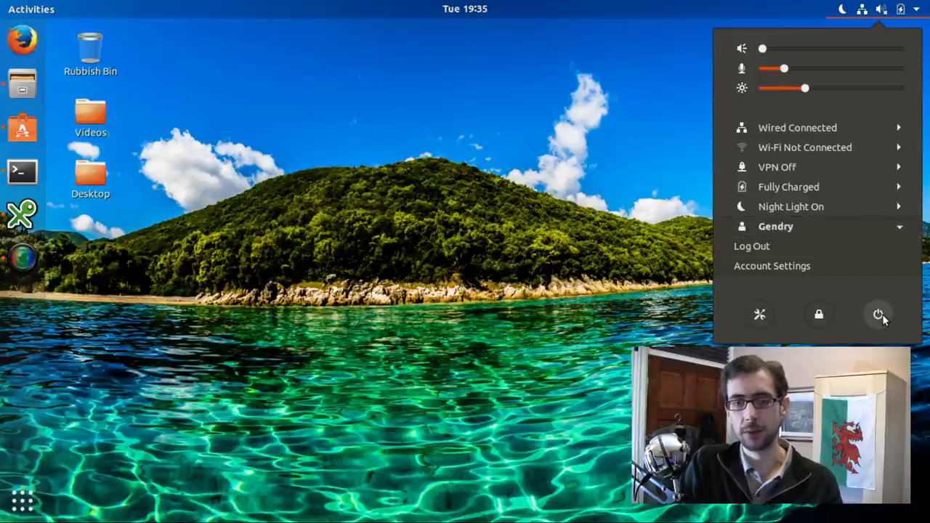
# Cancel the Power Off dialog and decline SimpleScreenRecorder's quit prompt so recording continues
pyautogui.click(879, 314)
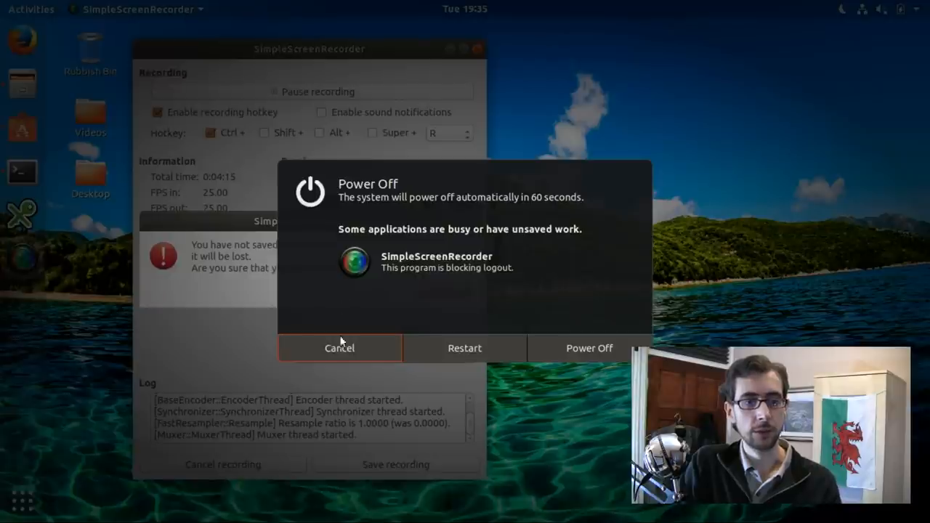
pyautogui.click(339, 348)
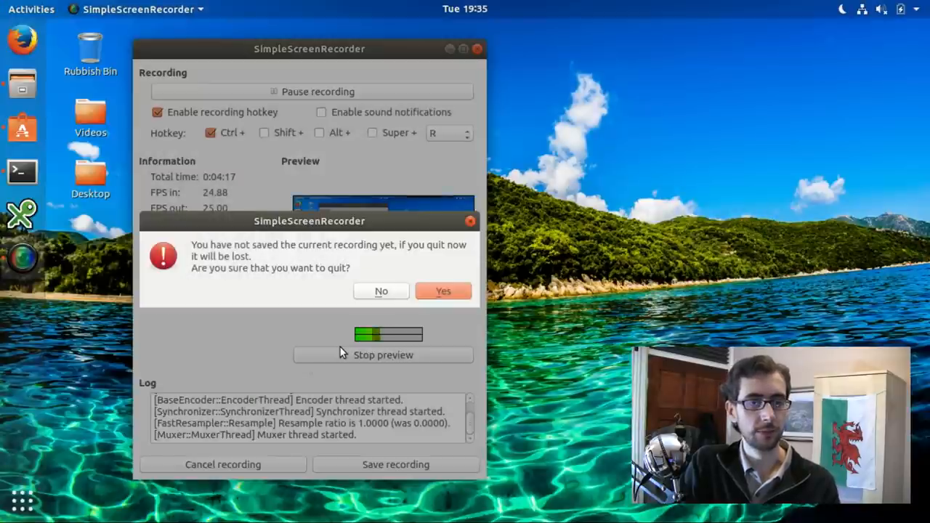
pyautogui.moveTo(366, 285)
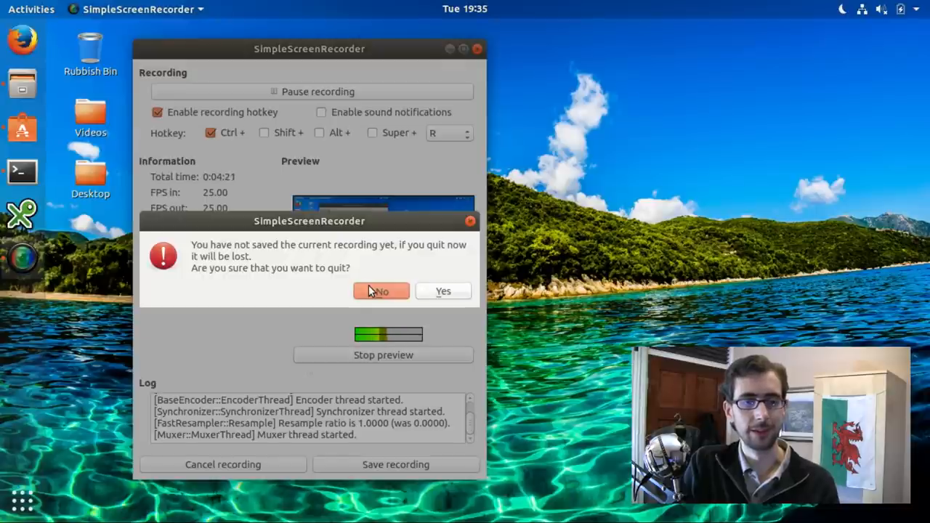
pyautogui.click(380, 291)
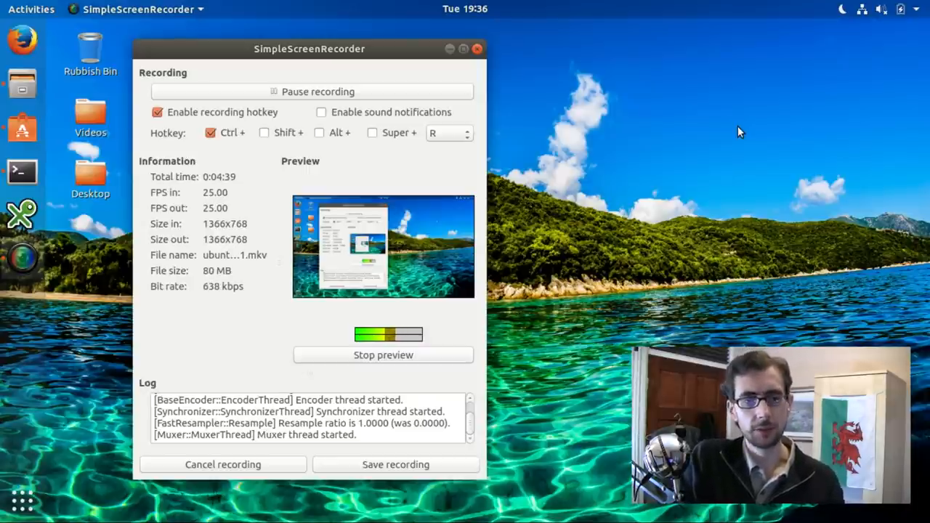
pyautogui.moveTo(707, 108)
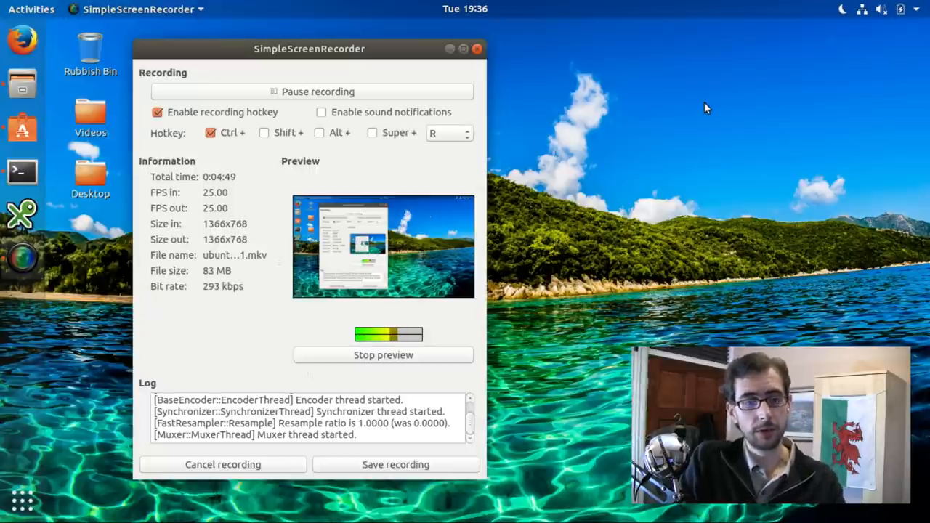
pyautogui.moveTo(84, 318)
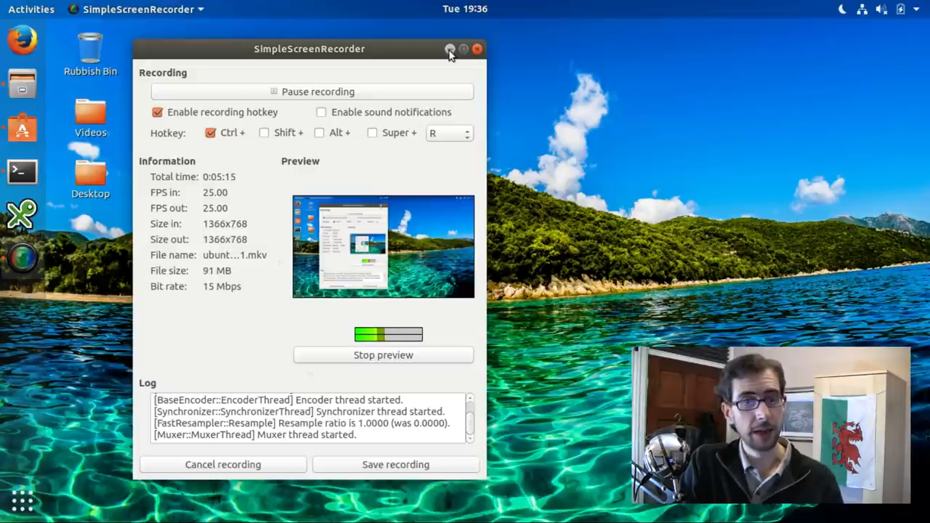
# Minimize the SimpleScreenRecorder window while the capture keeps running
pyautogui.click(450, 49)
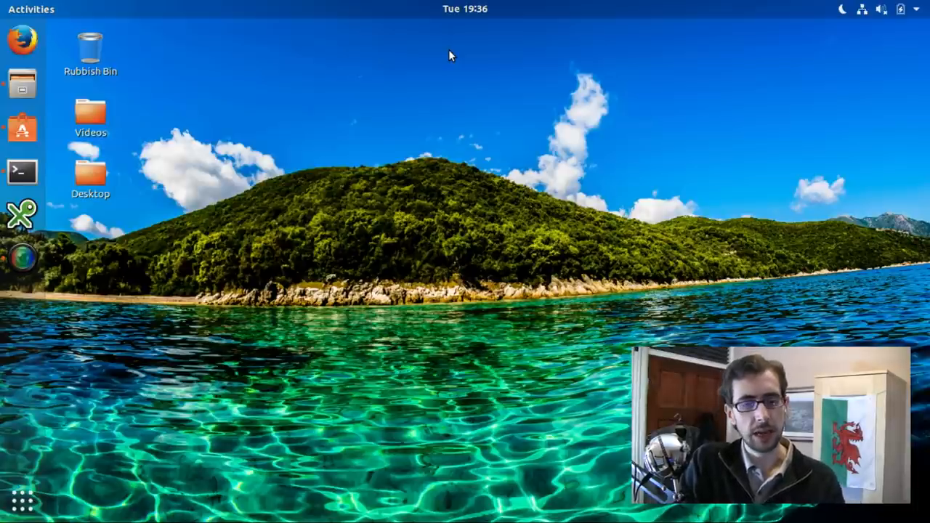
pyautogui.moveTo(19, 501)
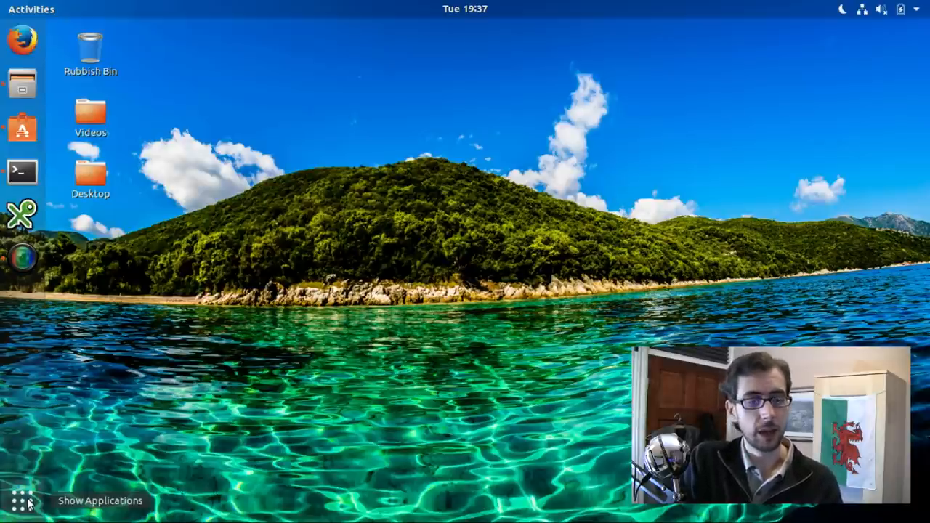
pyautogui.click(23, 501)
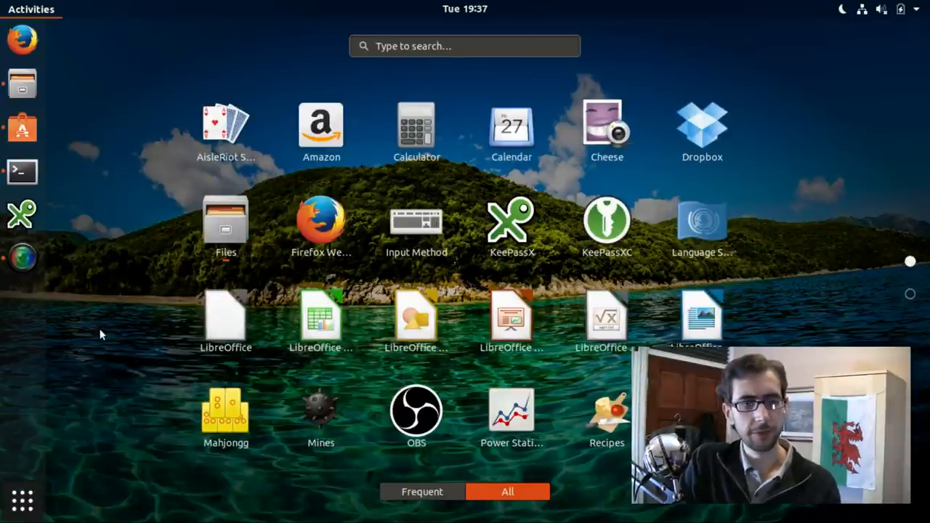
pyautogui.moveTo(159, 329)
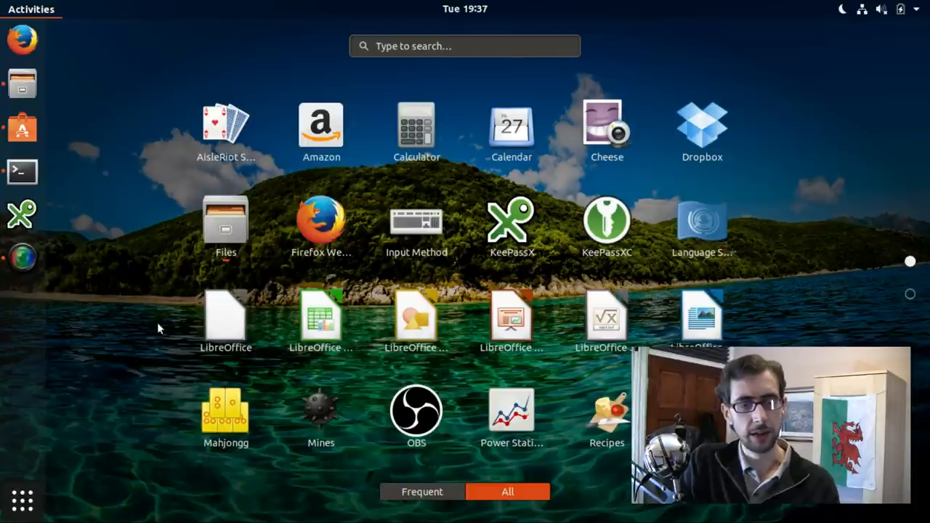
pyautogui.moveTo(438, 353)
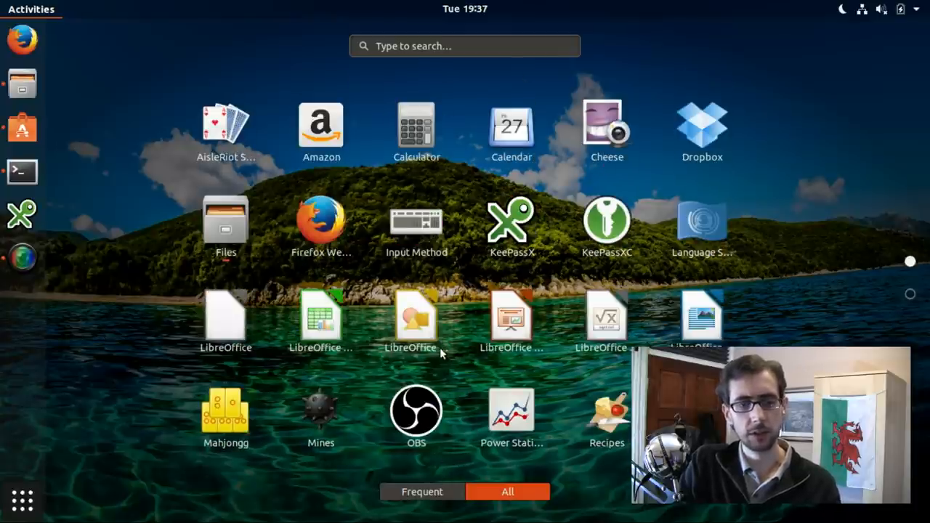
pyautogui.click(421, 492)
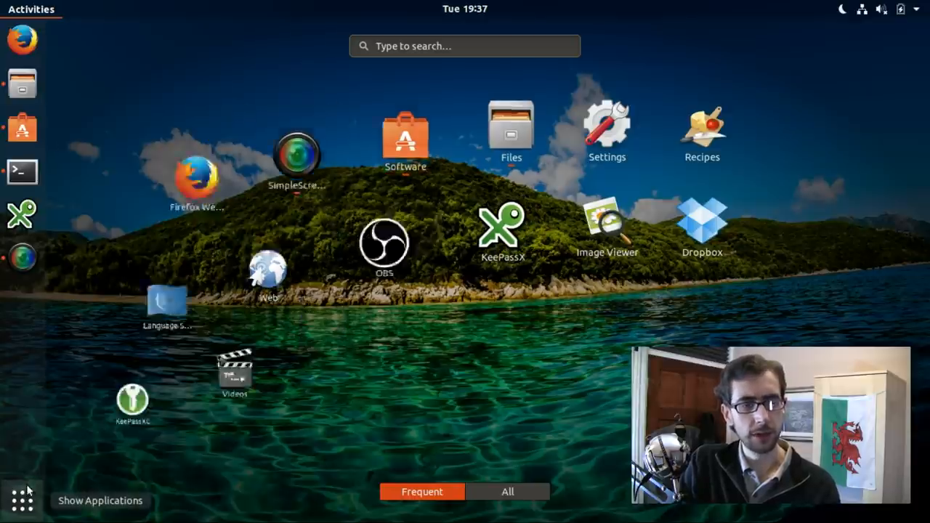
pyautogui.click(32, 9)
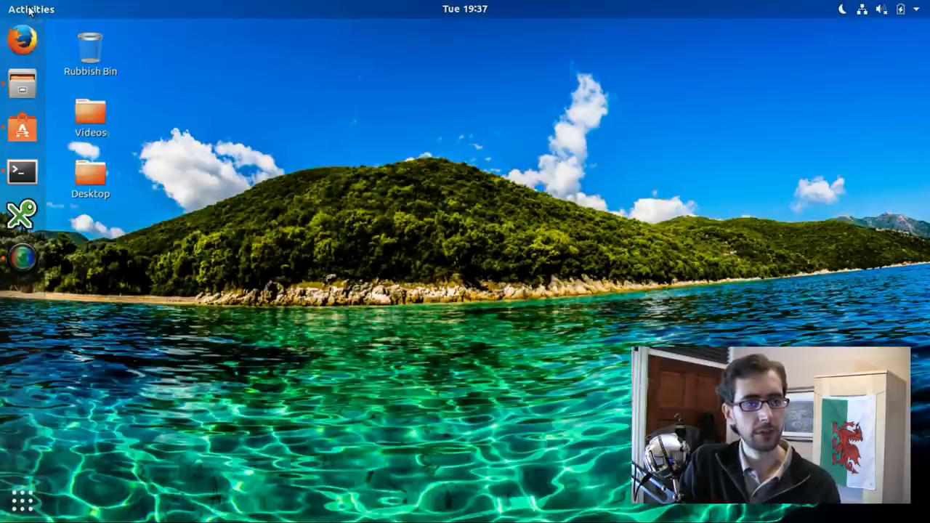
pyautogui.click(31, 9)
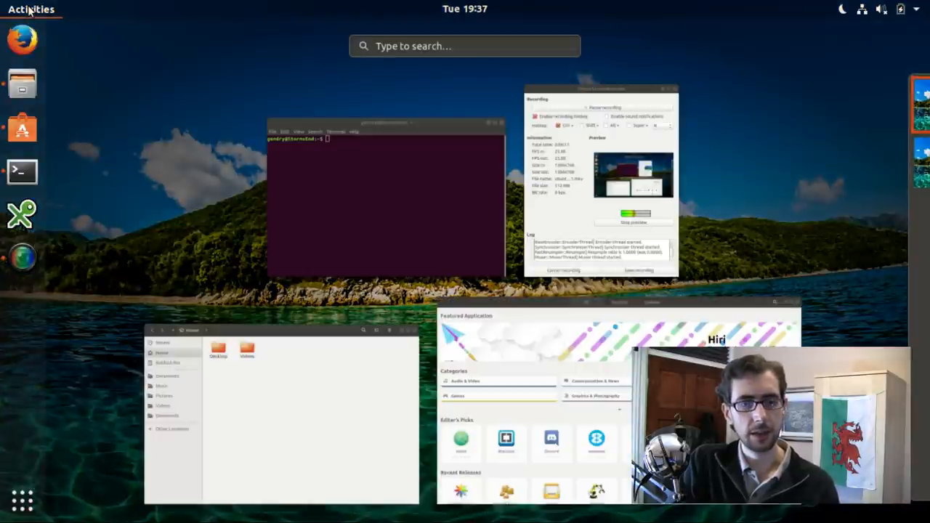
pyautogui.moveTo(385, 200)
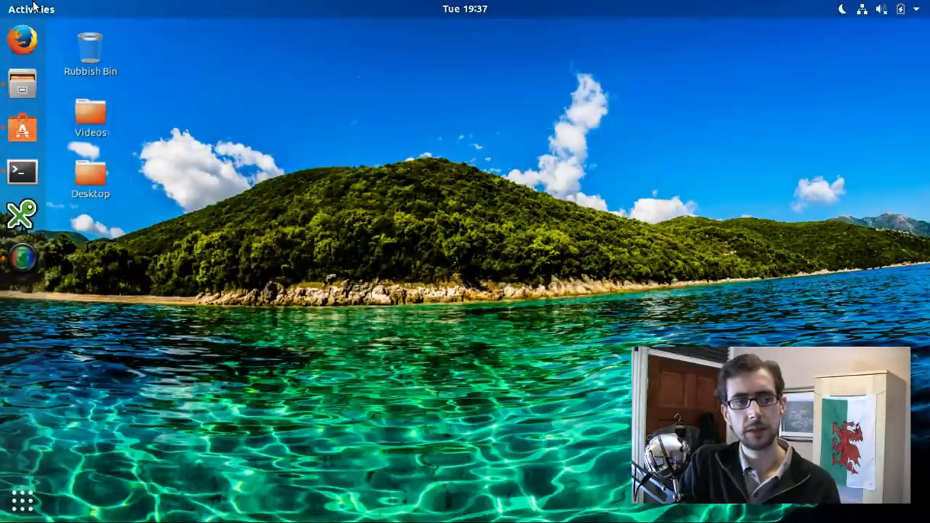
pyautogui.moveTo(341, 104)
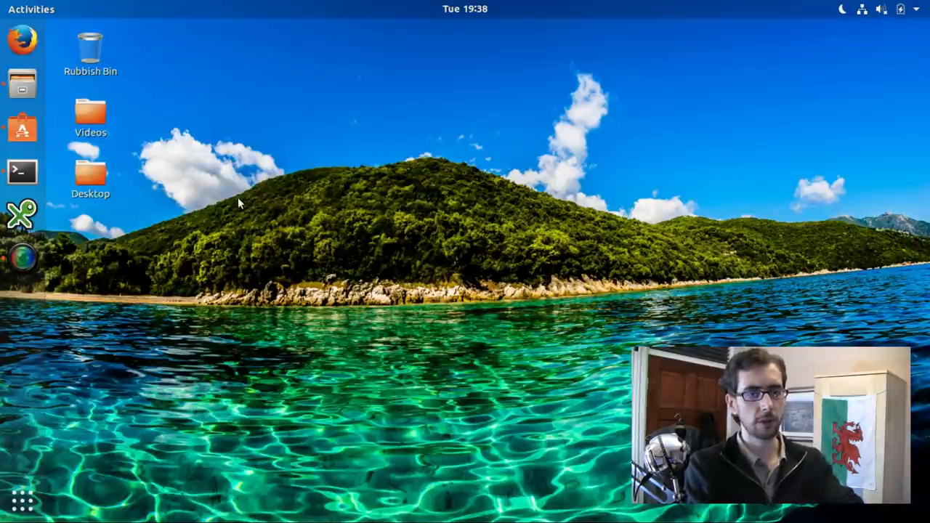
pyautogui.moveTo(185, 127)
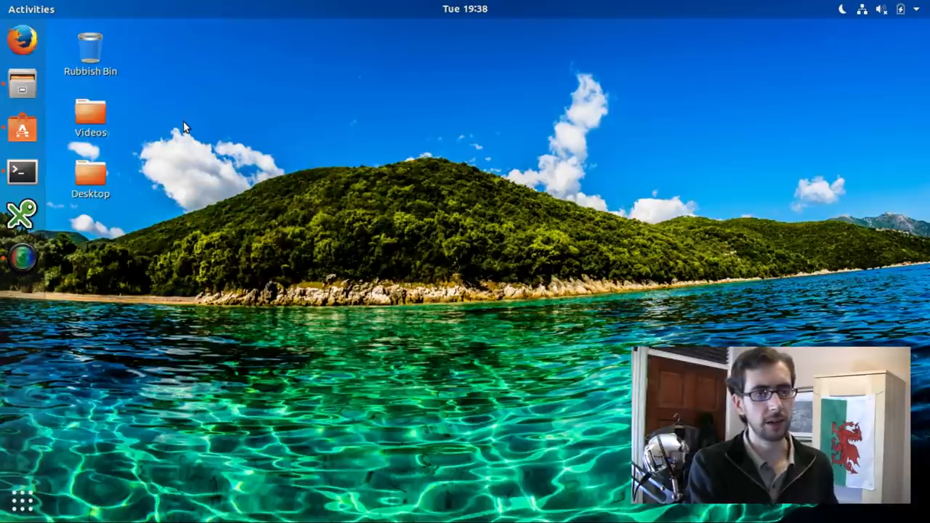
pyautogui.click(30, 9)
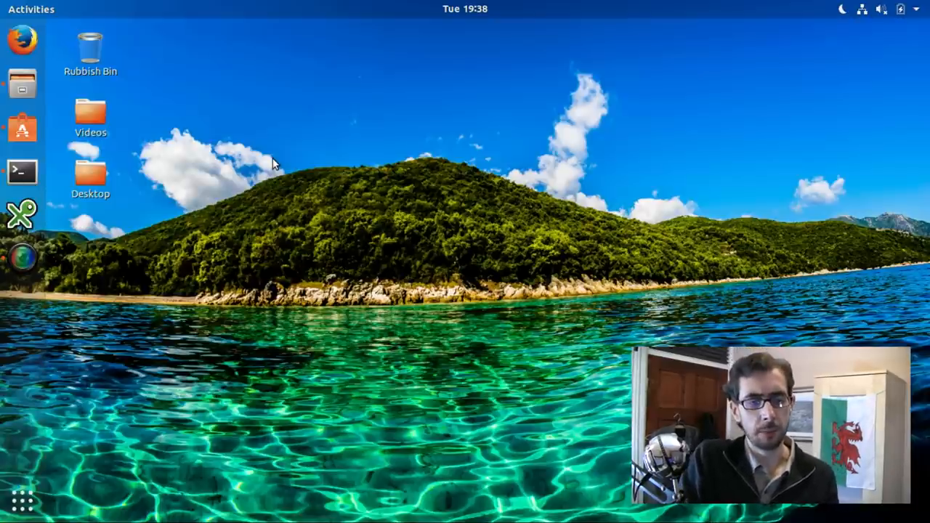
pyautogui.moveTo(108, 90)
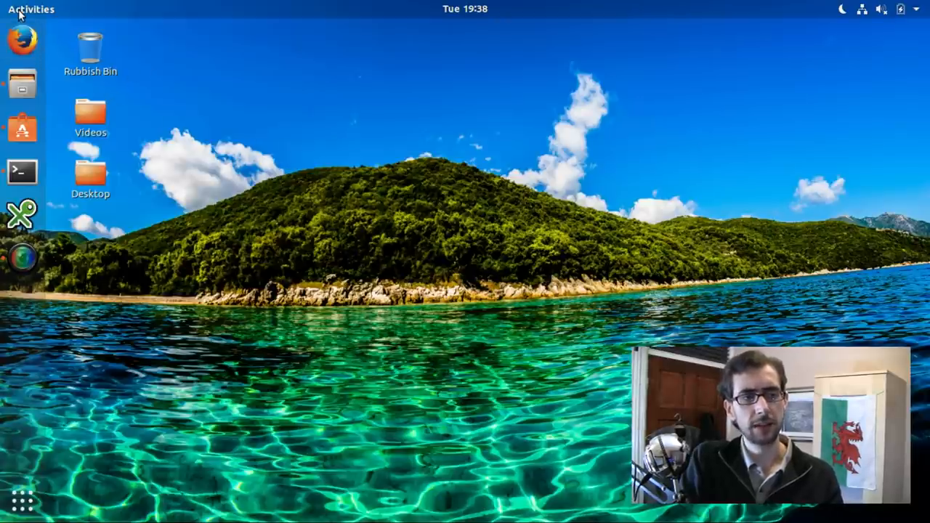
pyautogui.click(31, 8)
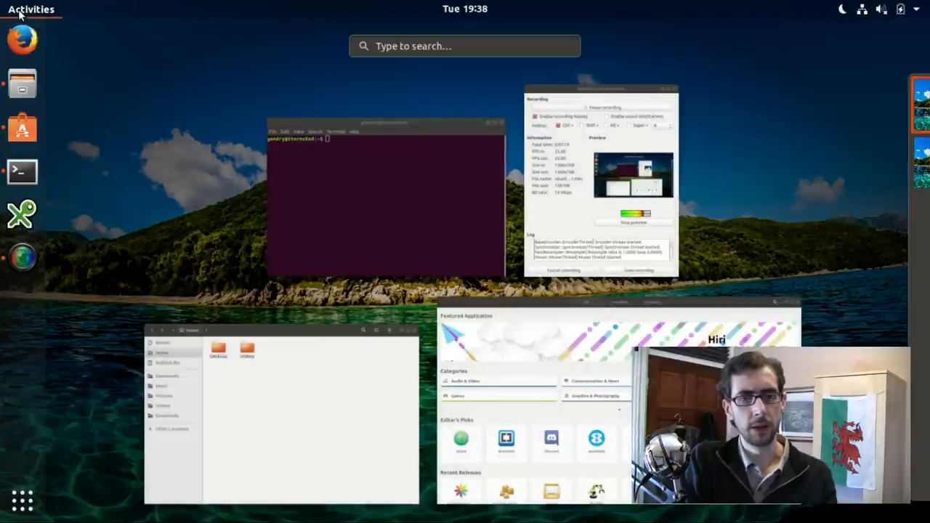
pyautogui.moveTo(131, 75)
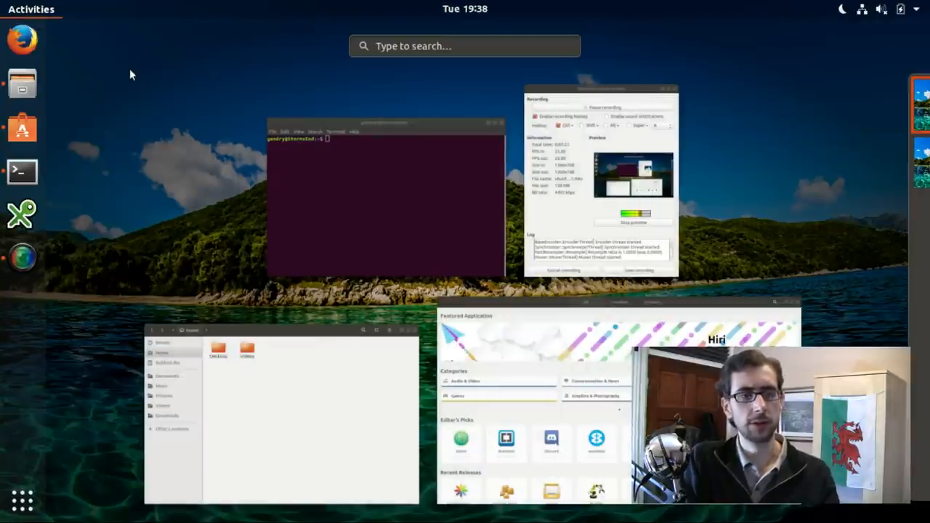
pyautogui.click(32, 9)
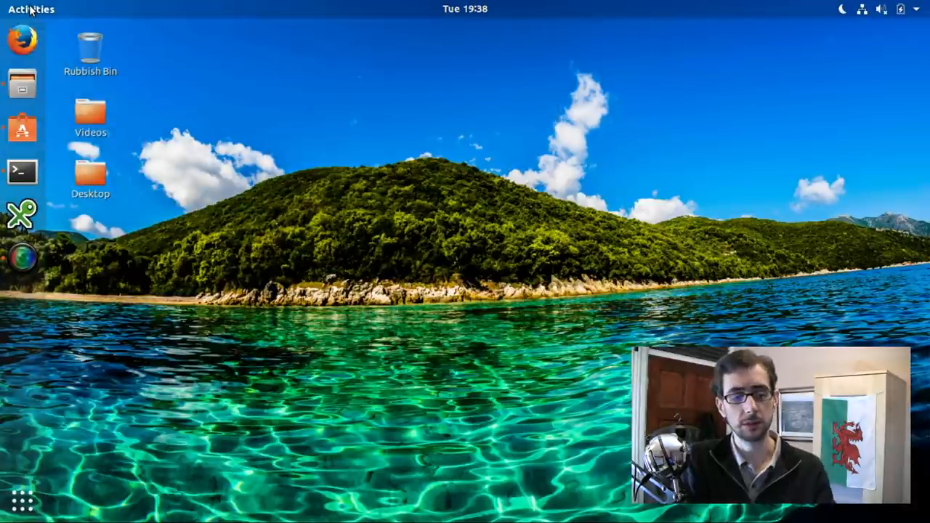
pyautogui.moveTo(20, 501)
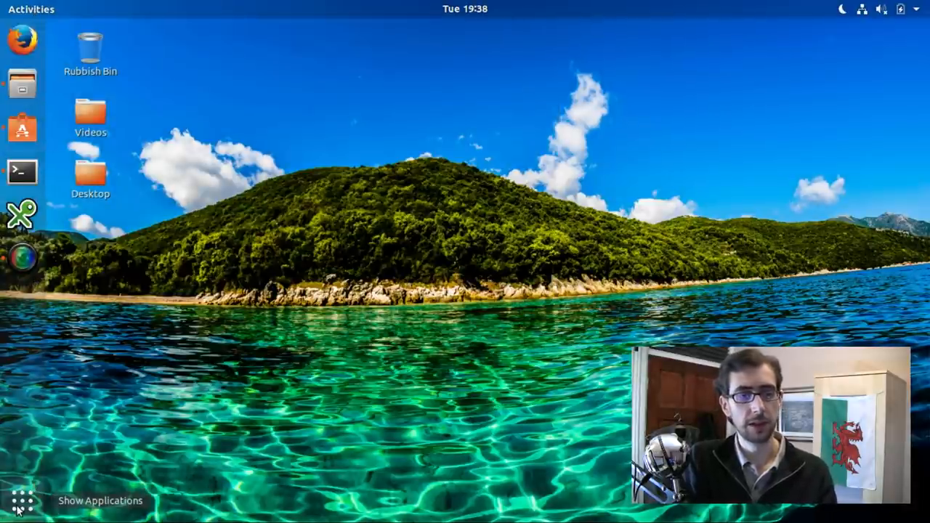
pyautogui.click(21, 500)
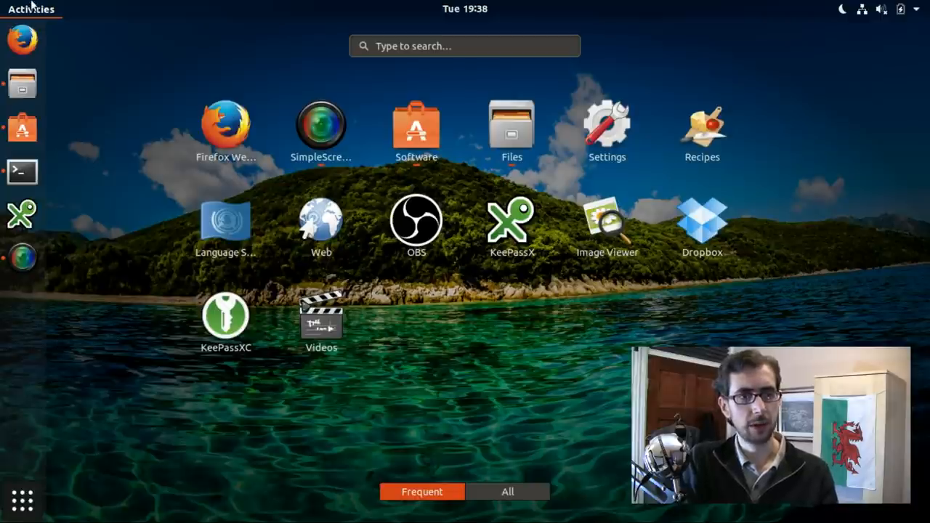
pyautogui.click(31, 9)
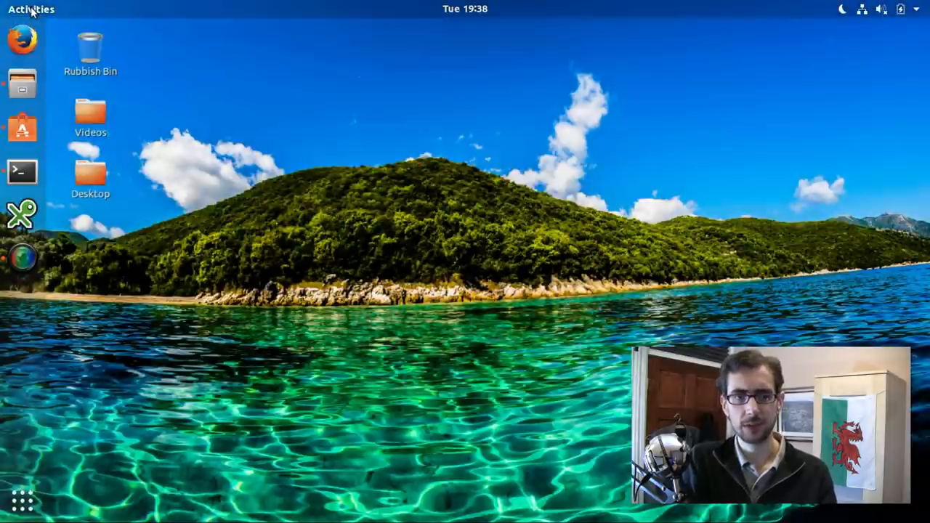
pyautogui.moveTo(320, 107)
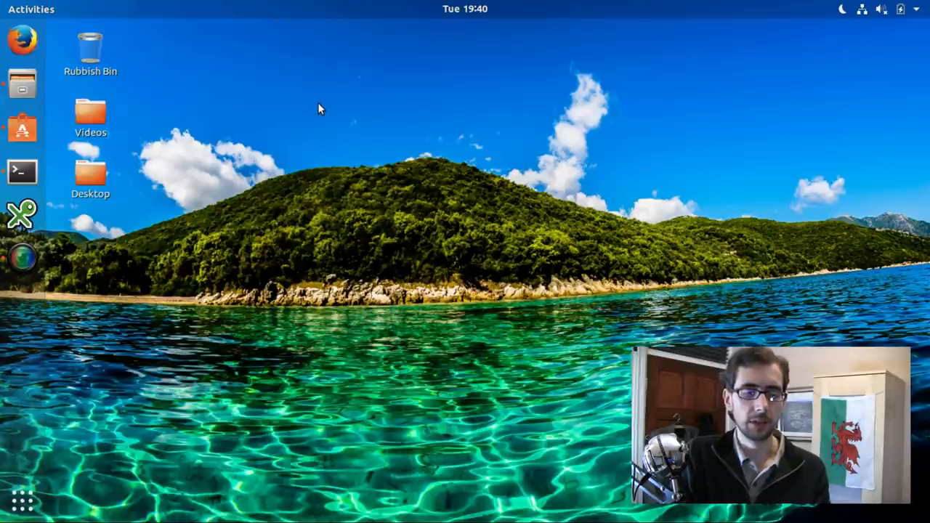
pyautogui.moveTo(447, 120)
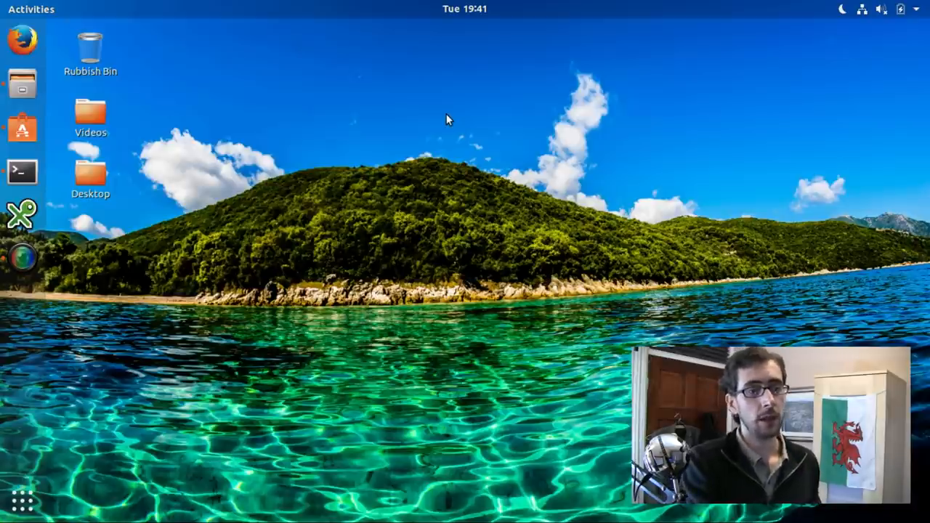
pyautogui.moveTo(22, 124)
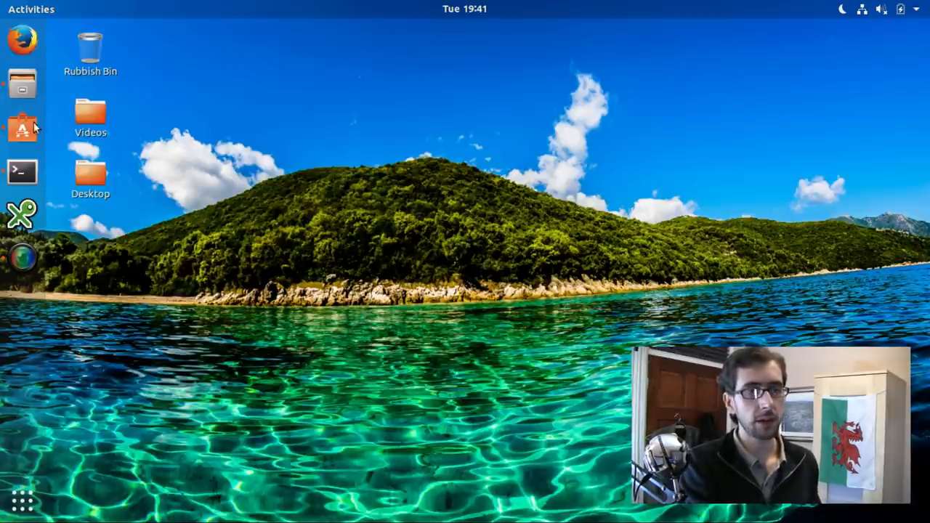
# Launch Ubuntu Software and browse the All page through Editor's Picks and Recent Releases
pyautogui.click(22, 129)
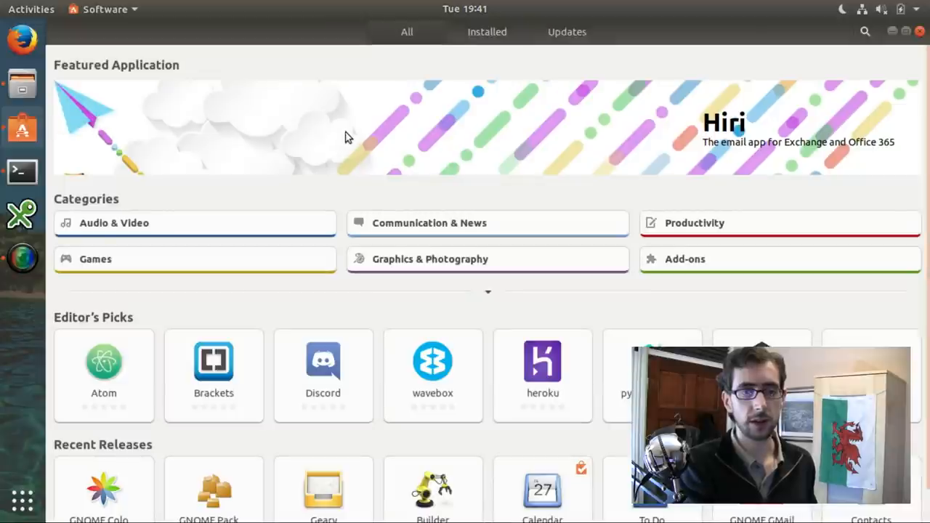
pyautogui.scroll(-3)
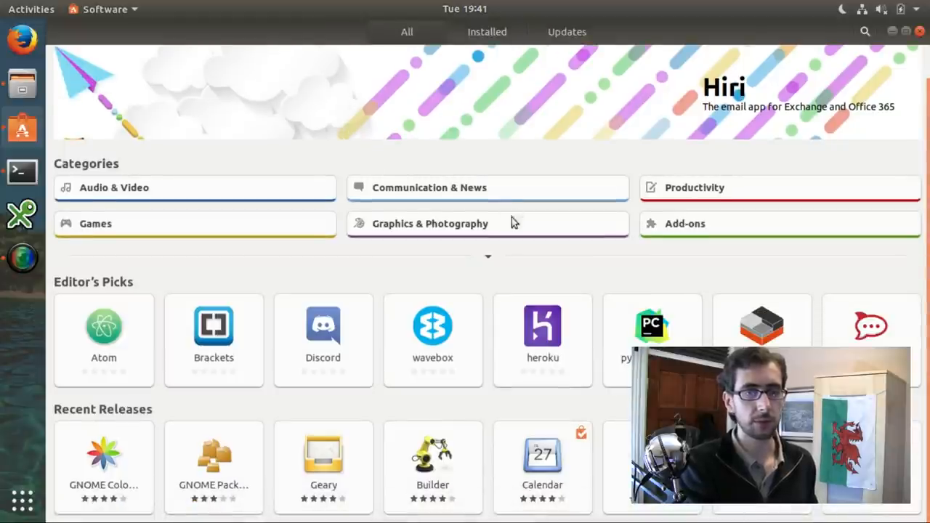
pyautogui.scroll(3)
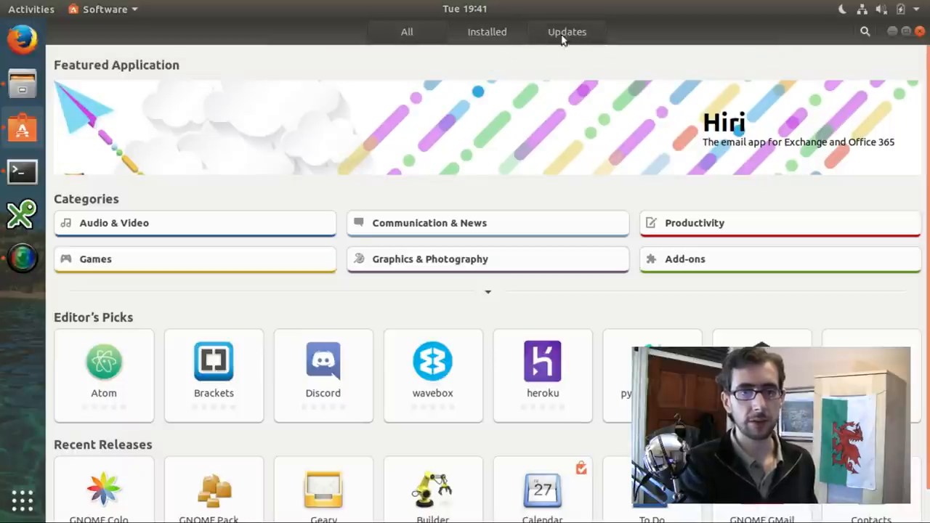
pyautogui.scroll(-3)
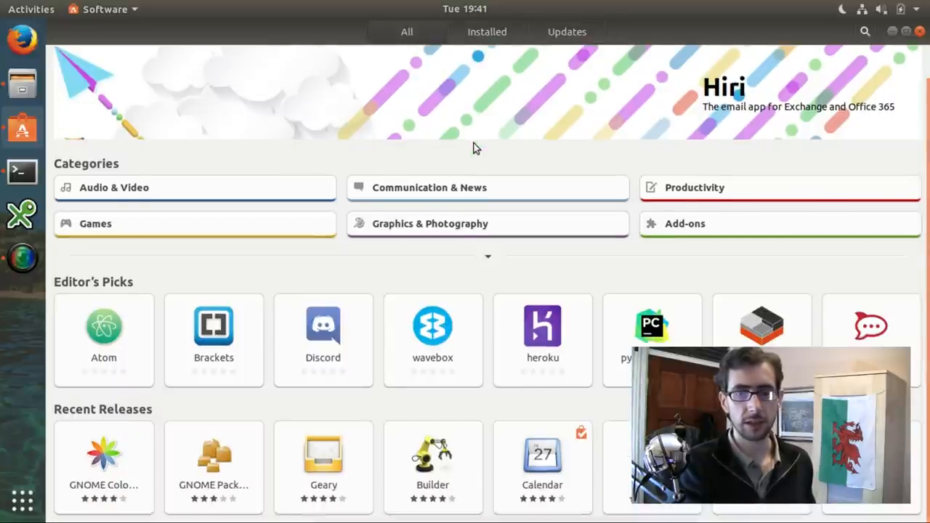
pyautogui.scroll(3)
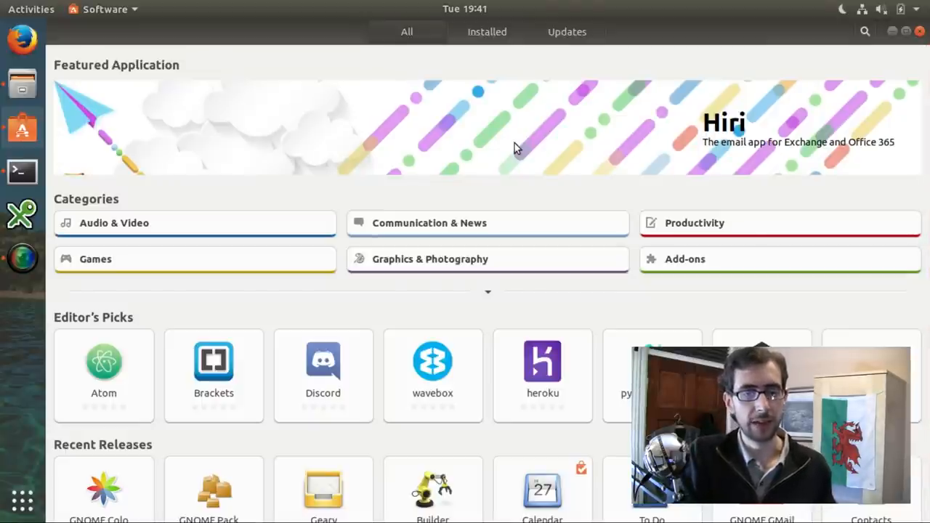
pyautogui.moveTo(560, 147)
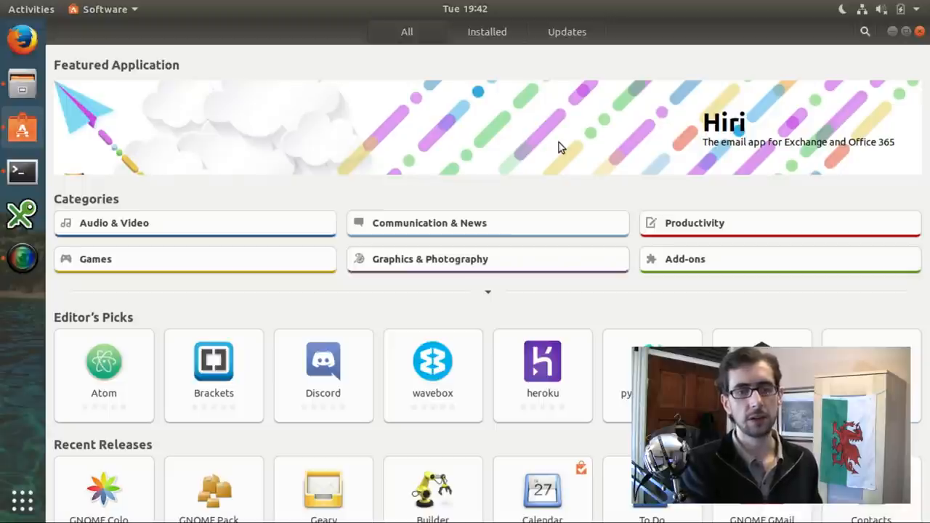
pyautogui.moveTo(553, 186)
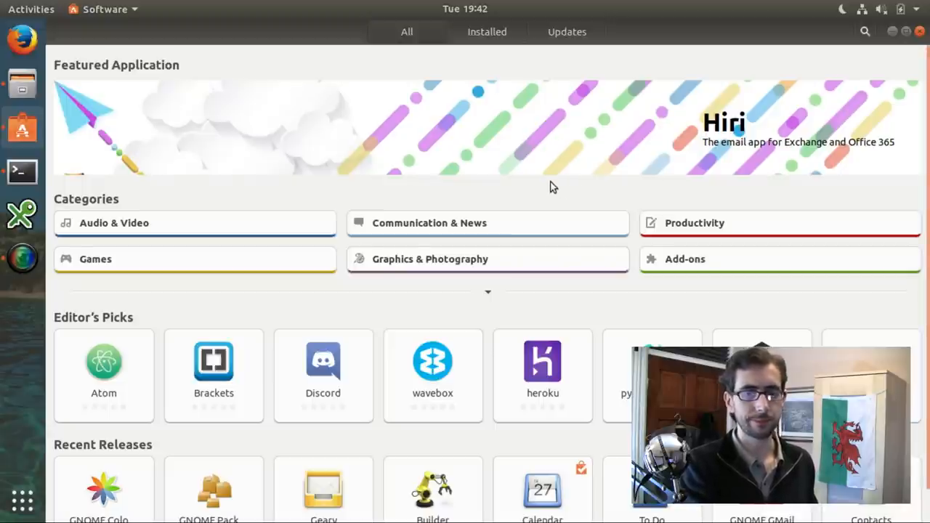
pyautogui.moveTo(767, 89)
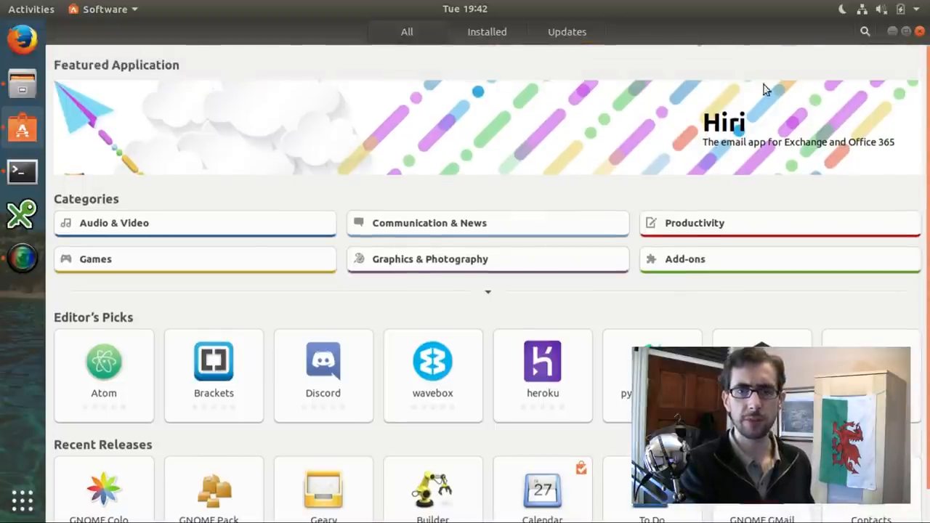
# Search Ubuntu Software for 'keepas'
pyautogui.click(865, 31)
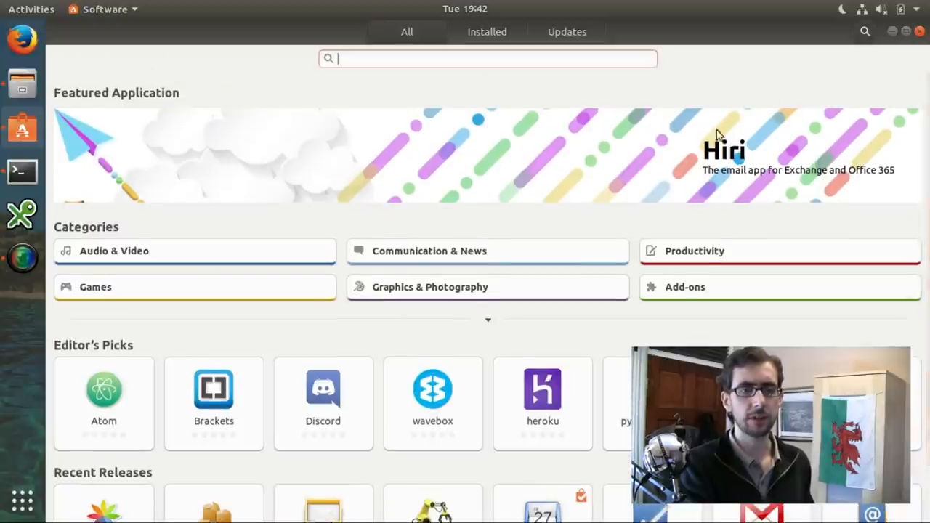
pyautogui.moveTo(692, 155)
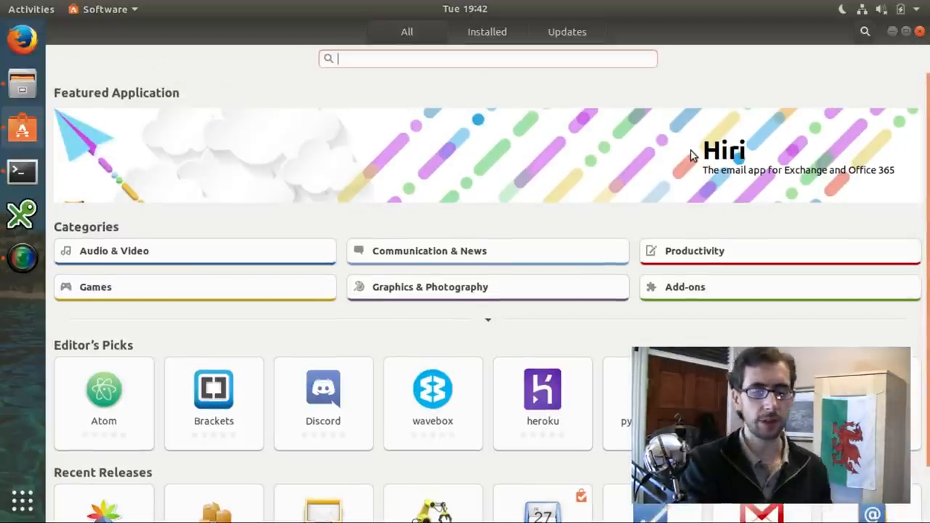
pyautogui.write('keepas')
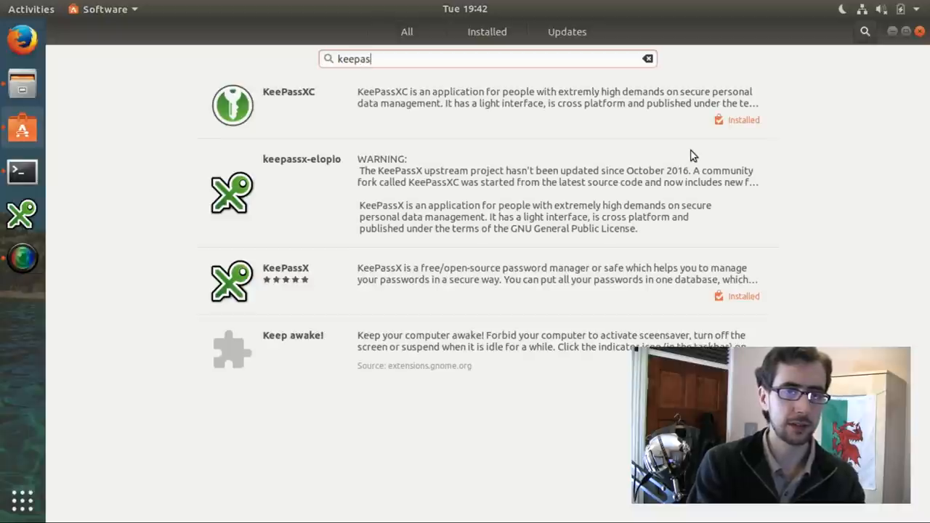
pyautogui.moveTo(480, 248)
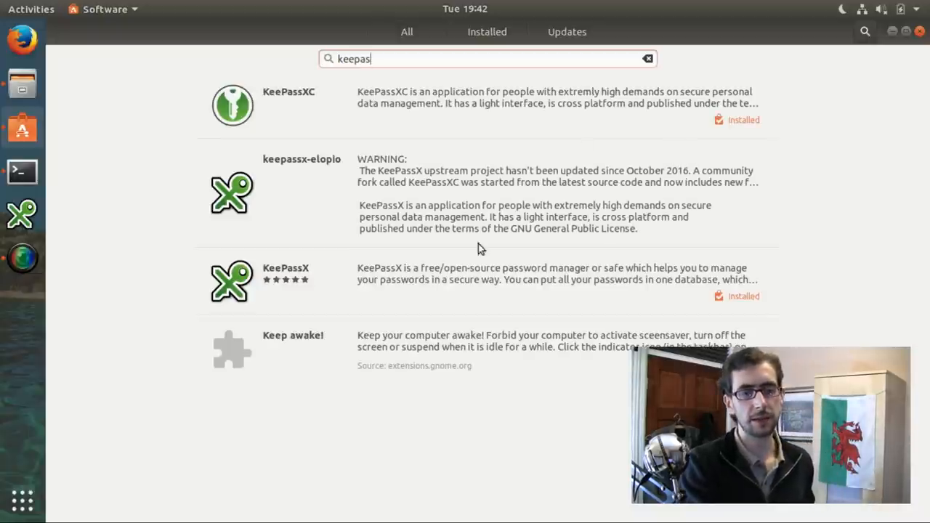
pyautogui.moveTo(459, 215)
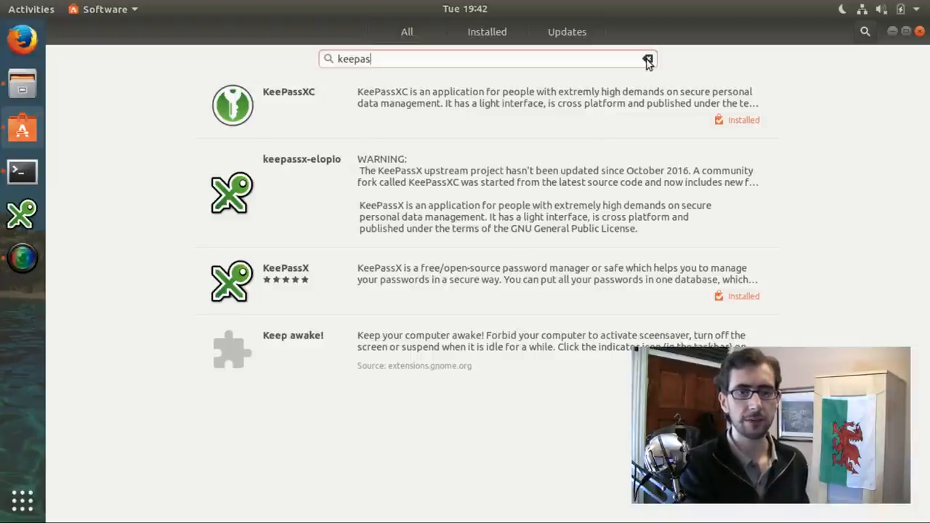
# Clear the 'keepas' search to return to the All page
pyautogui.click(647, 59)
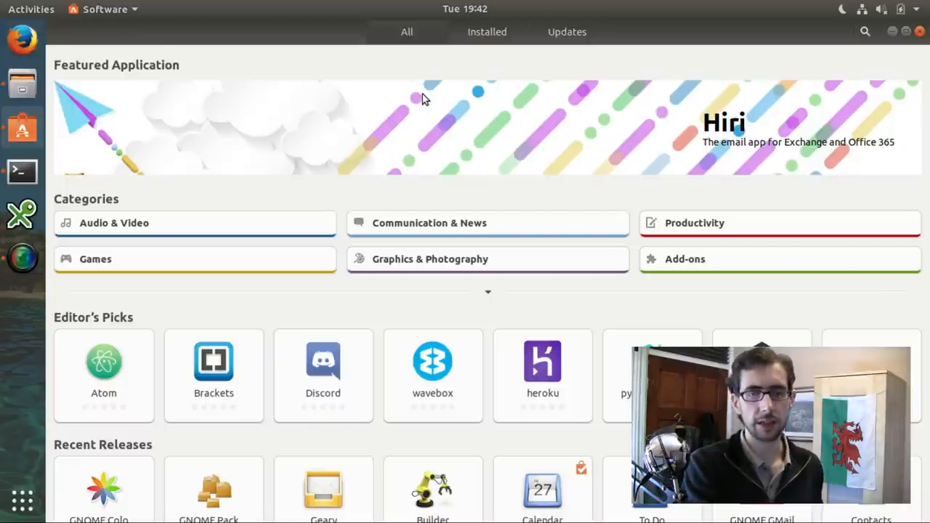
pyautogui.moveTo(376, 140)
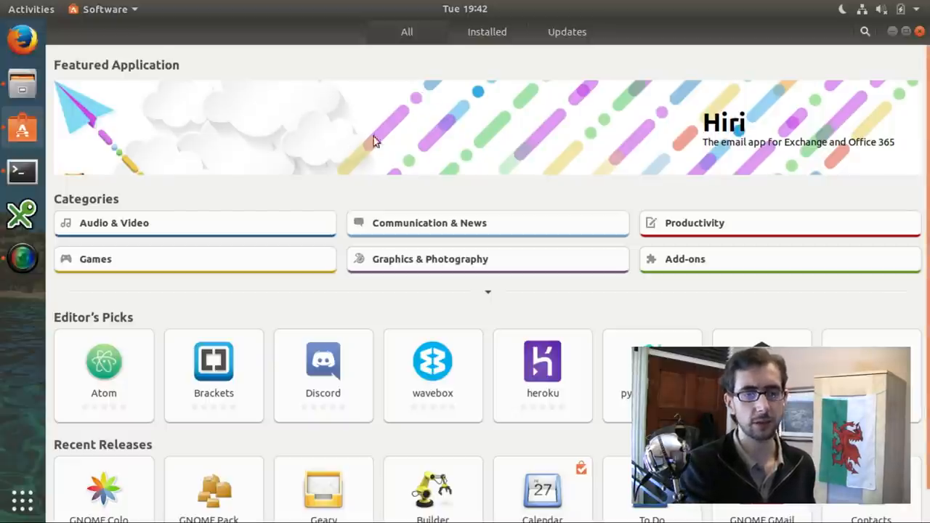
pyautogui.moveTo(661, 105)
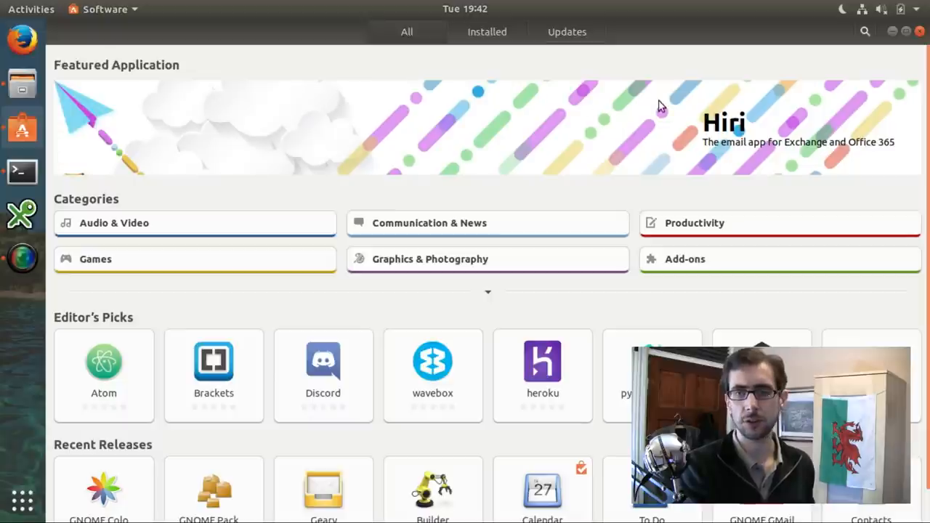
pyautogui.moveTo(888, 23)
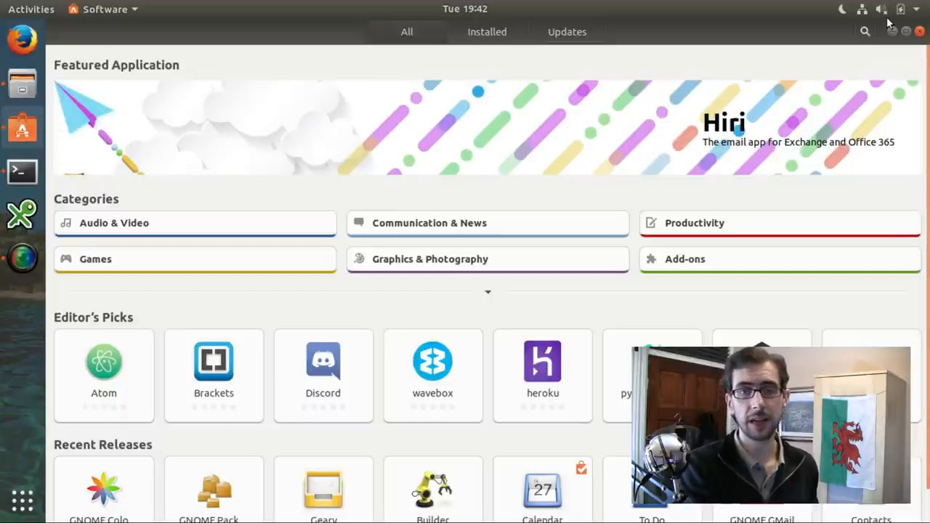
# Close the Ubuntu Software window
pyautogui.click(919, 31)
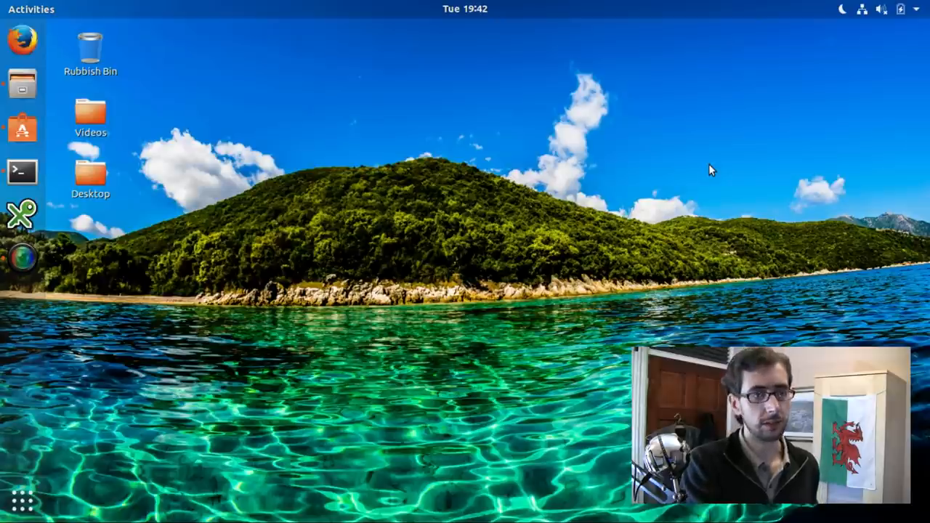
pyautogui.moveTo(22, 80)
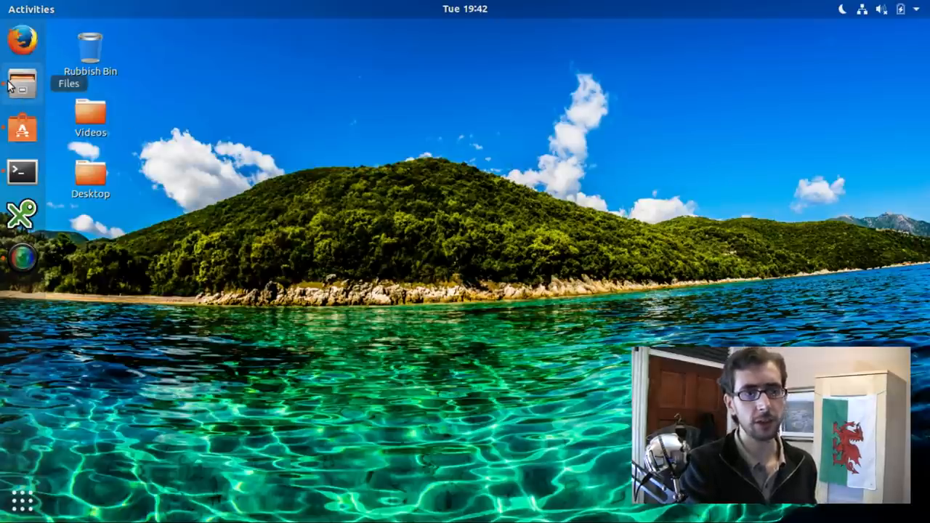
# Open Files on the Home folder, then close the window
pyautogui.click(21, 72)
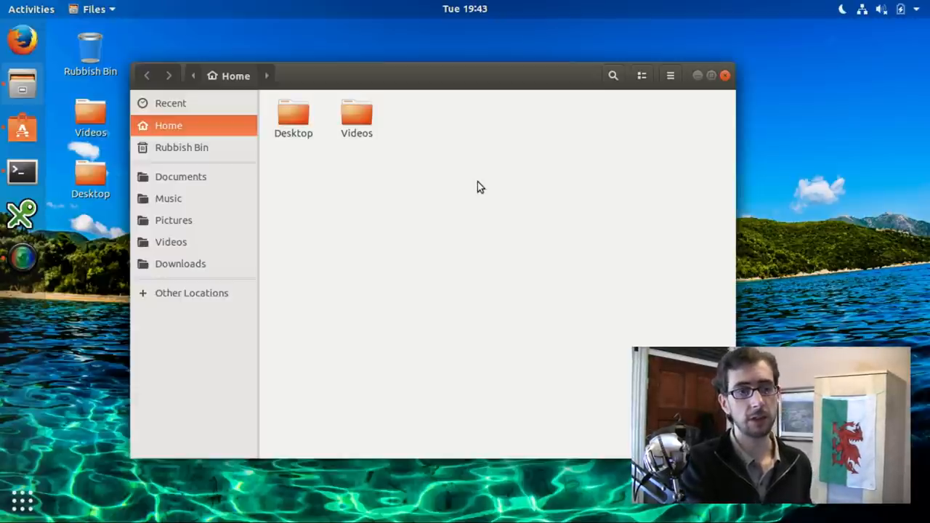
pyautogui.moveTo(483, 276)
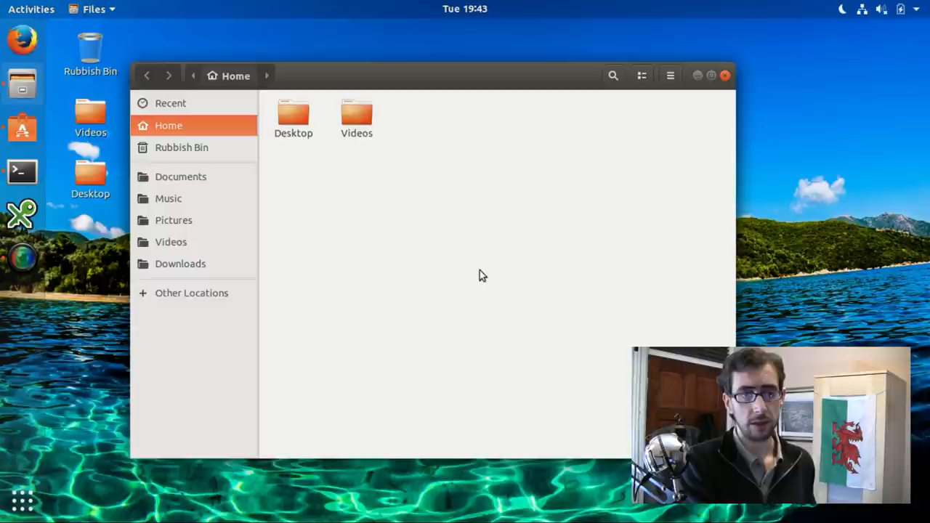
pyautogui.moveTo(724, 75)
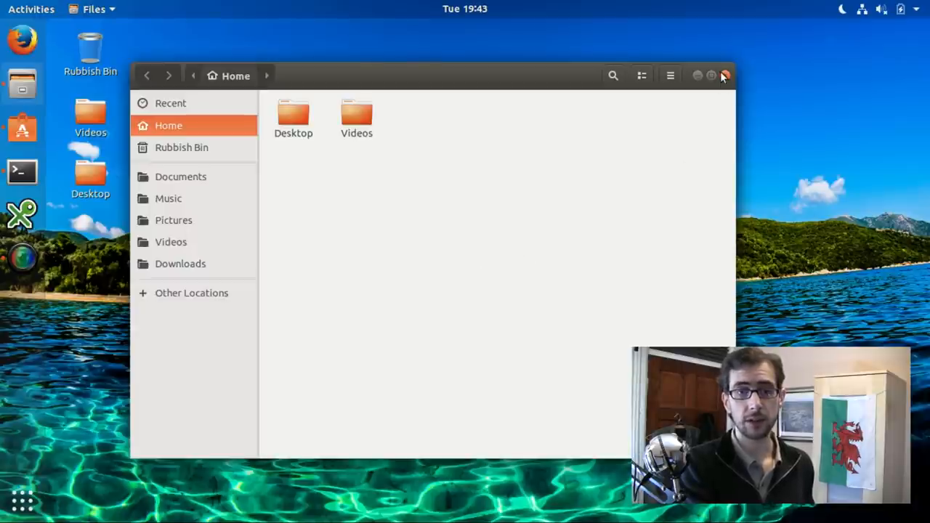
pyautogui.click(724, 75)
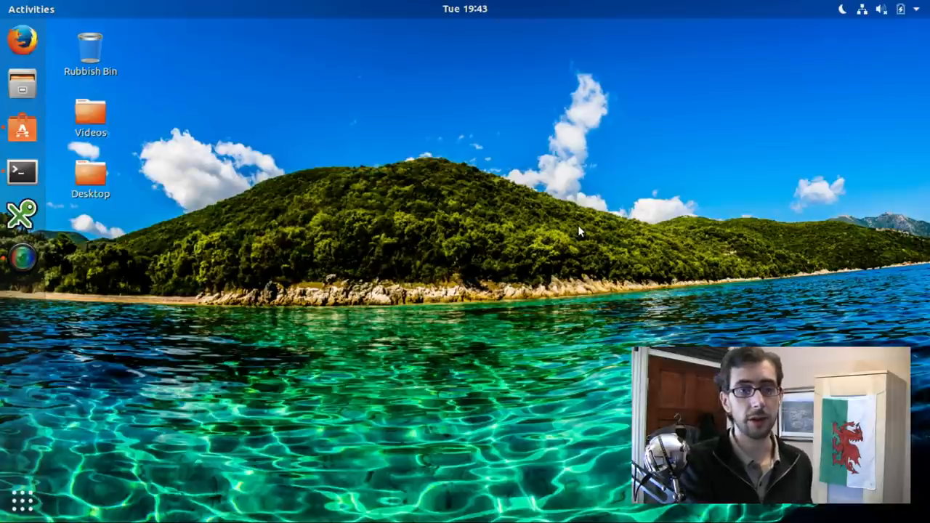
pyautogui.moveTo(408, 248)
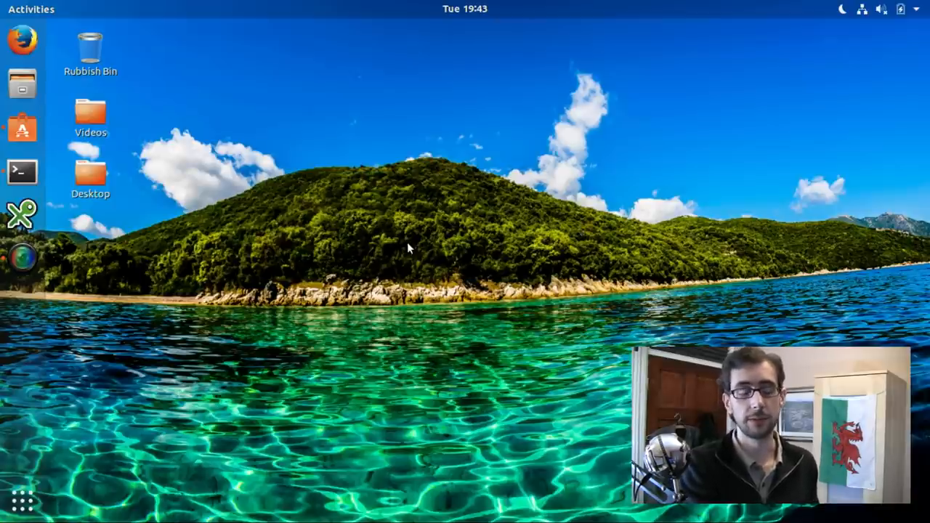
pyautogui.moveTo(20, 173)
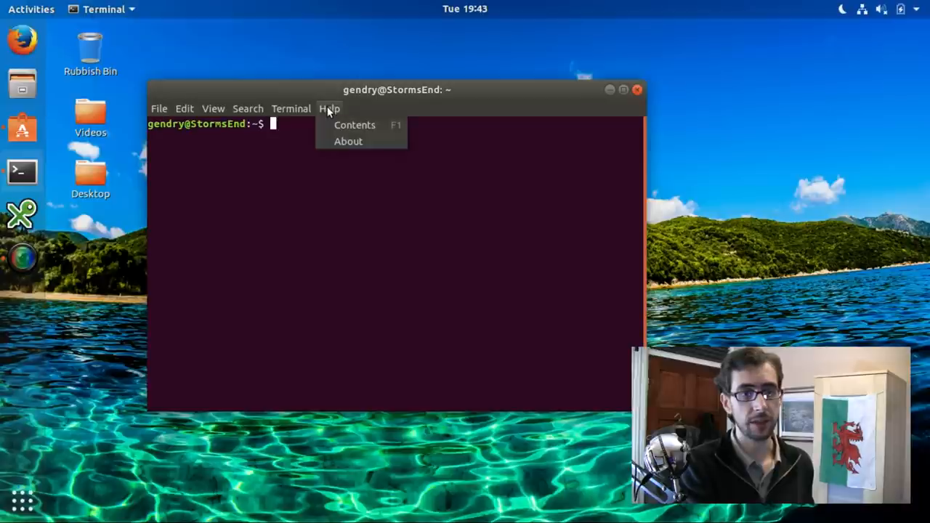
# View GNOME Terminal's About dialog showing version 3.24.2, then dismiss it
pyautogui.click(344, 149)
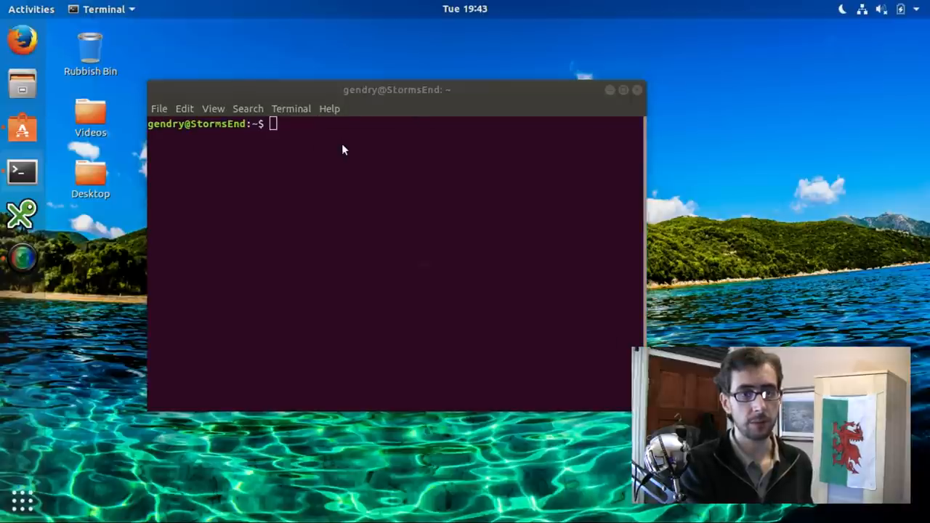
pyautogui.click(329, 108)
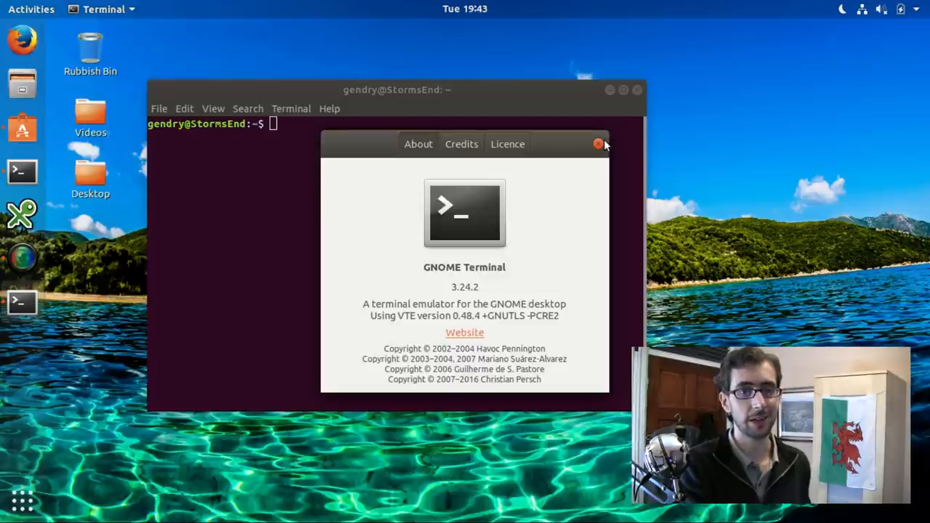
pyautogui.click(597, 143)
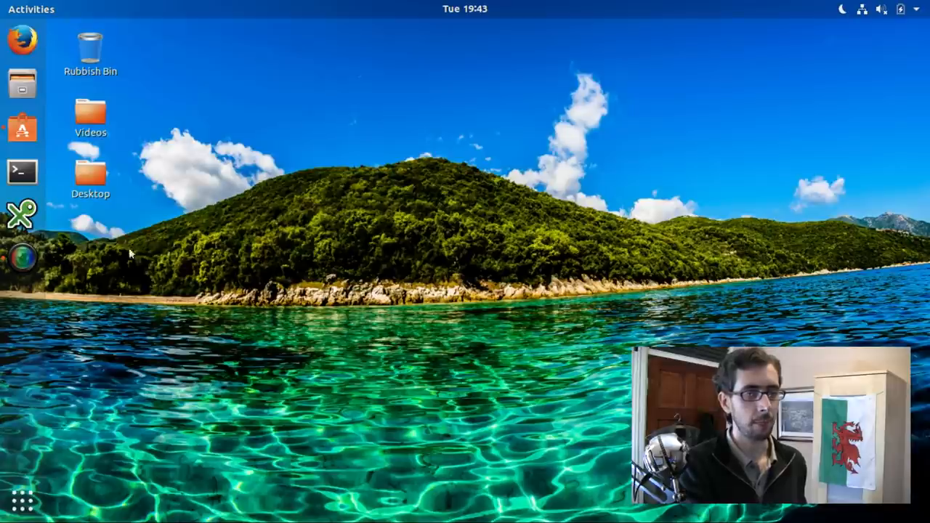
pyautogui.moveTo(21, 214)
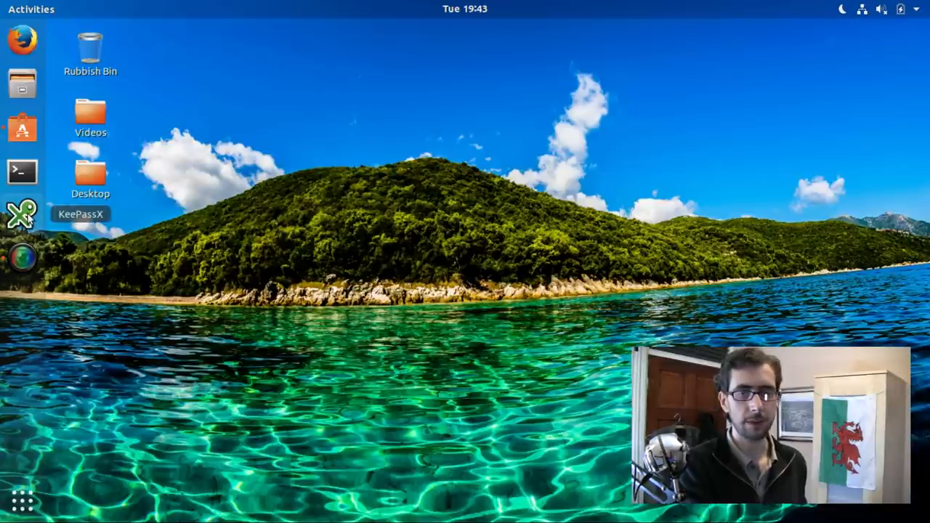
pyautogui.click(21, 213)
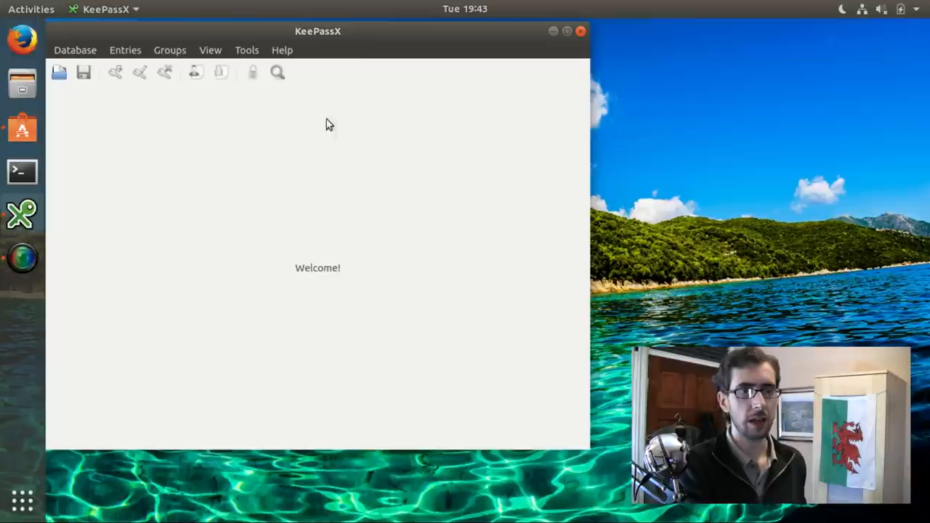
pyautogui.moveTo(318, 31); pyautogui.dragTo(425, 85)
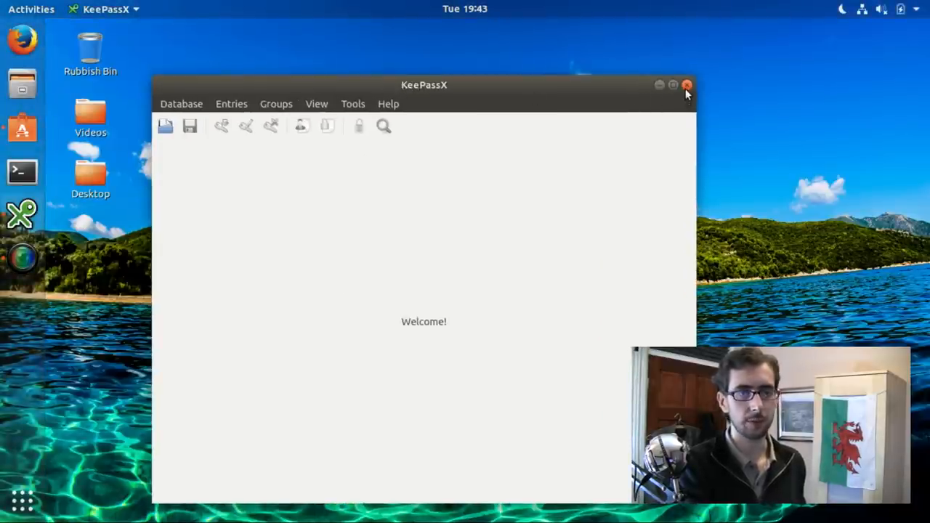
pyautogui.click(686, 85)
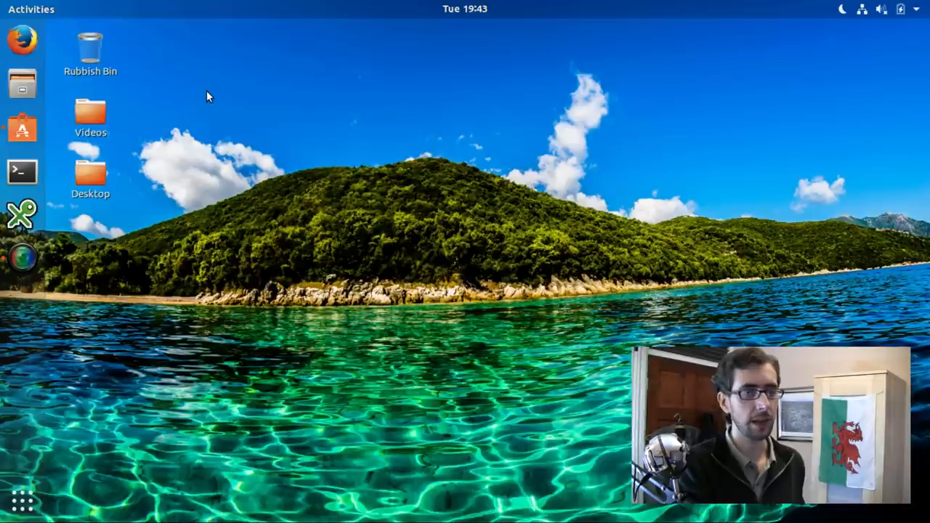
pyautogui.moveTo(22, 265)
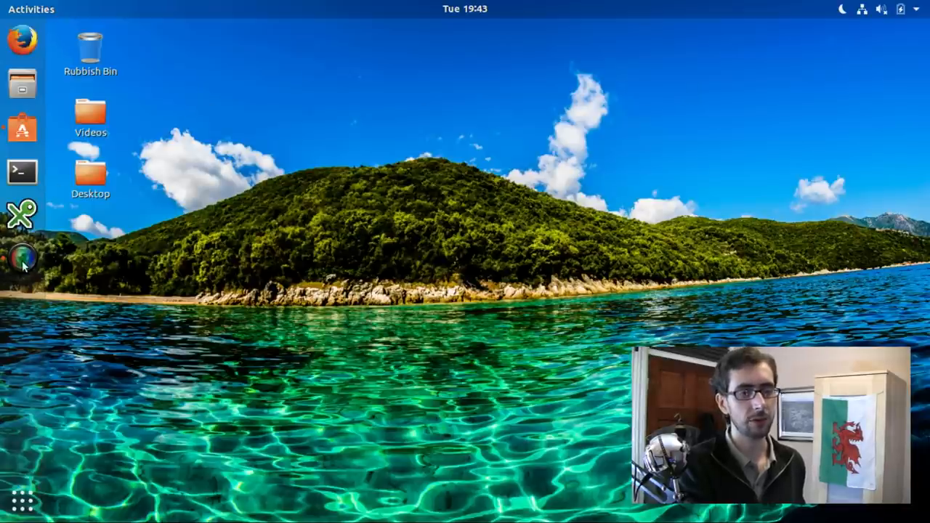
pyautogui.click(21, 258)
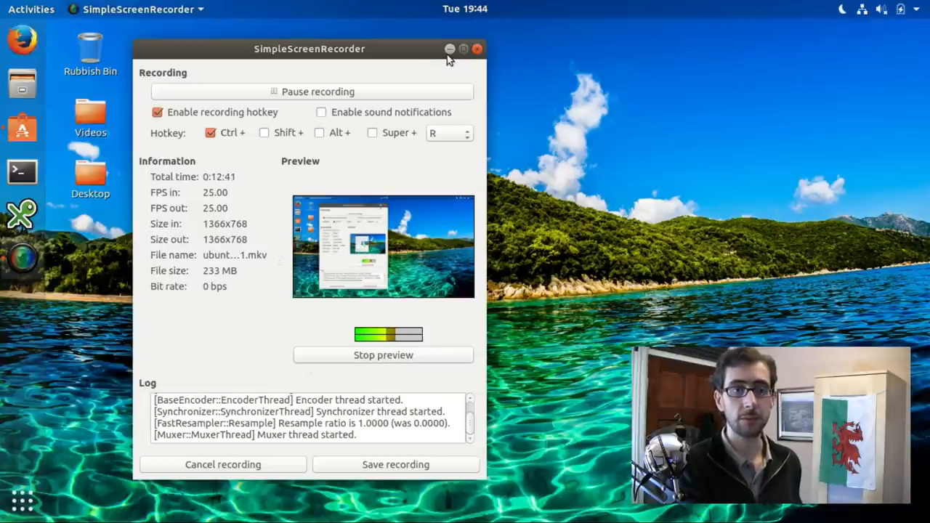
pyautogui.click(449, 49)
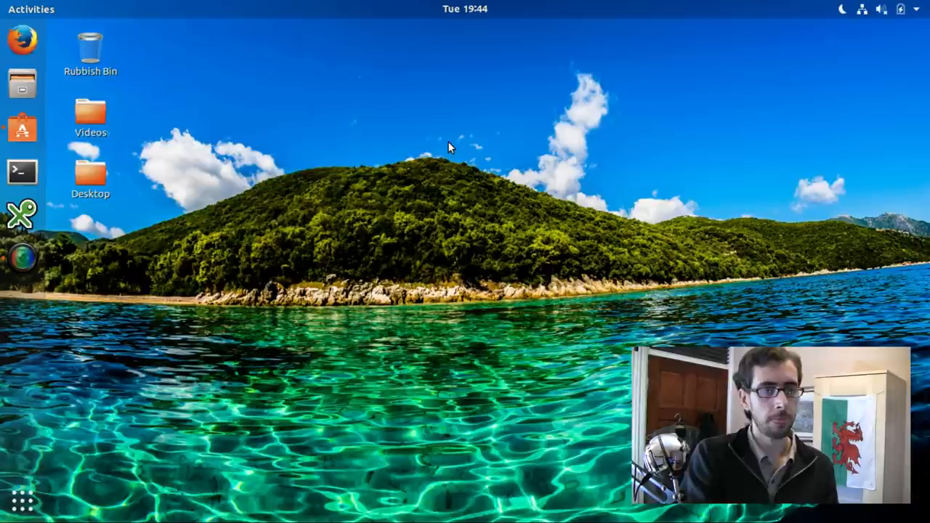
pyautogui.moveTo(22, 40)
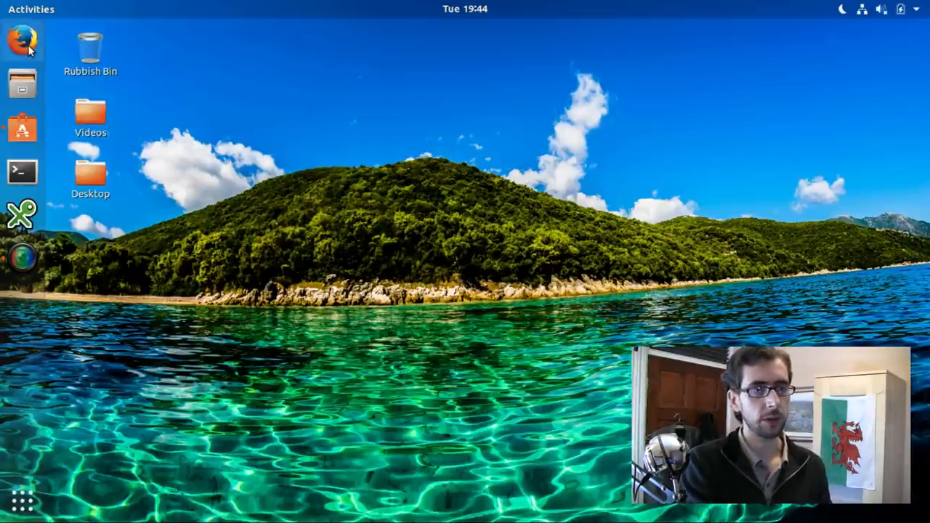
pyautogui.moveTo(267, 174)
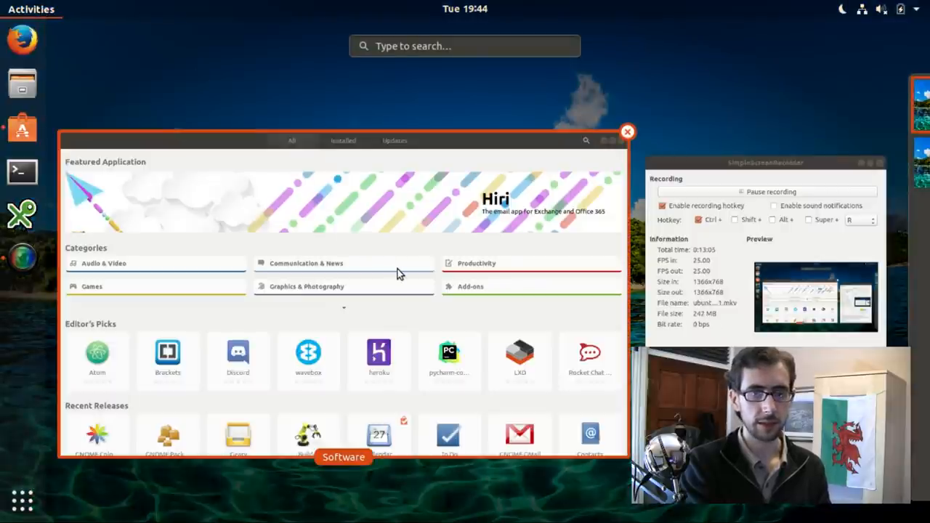
pyautogui.moveTo(457, 243)
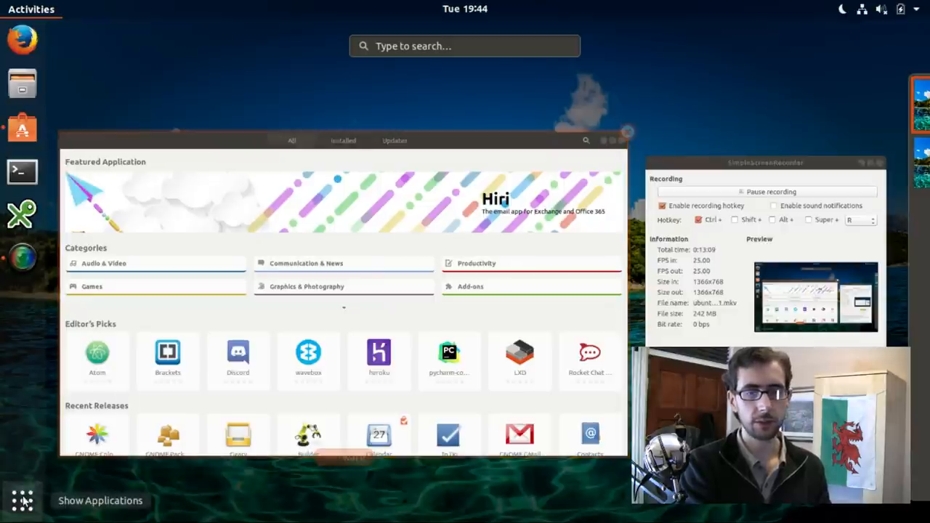
# Show the application grid, switch to All, then back to Frequent apps
pyautogui.click(22, 500)
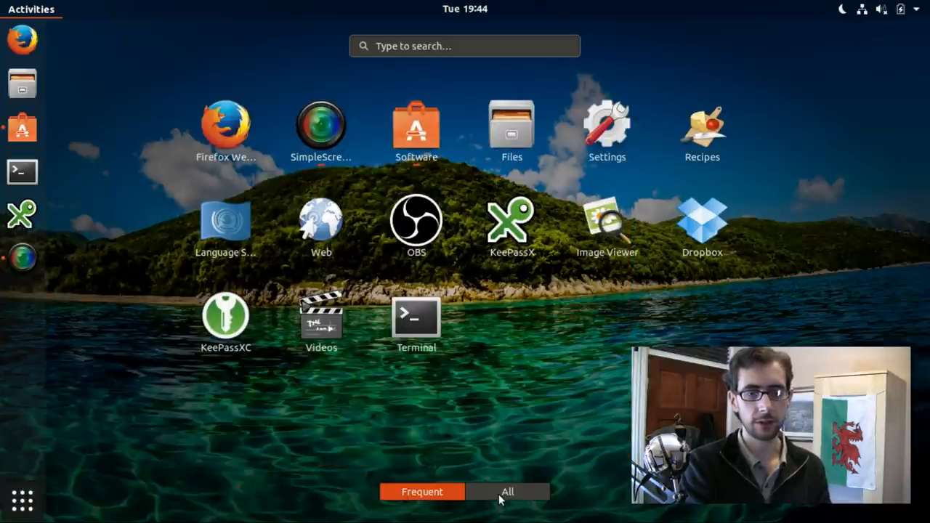
pyautogui.click(507, 492)
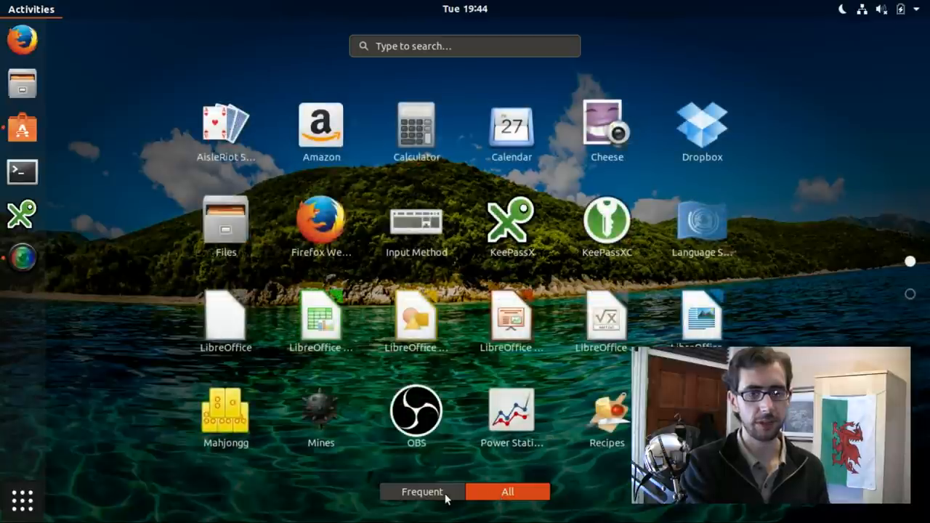
pyautogui.click(422, 492)
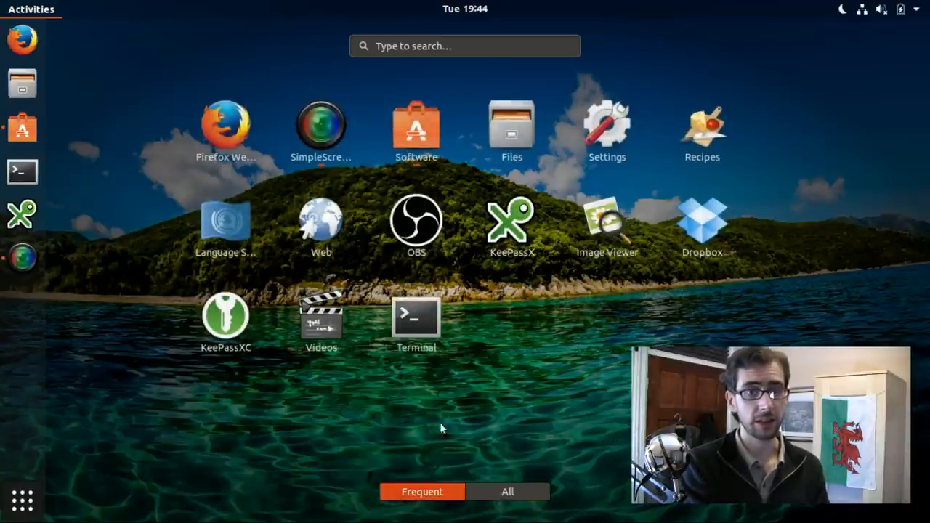
pyautogui.moveTo(225, 225)
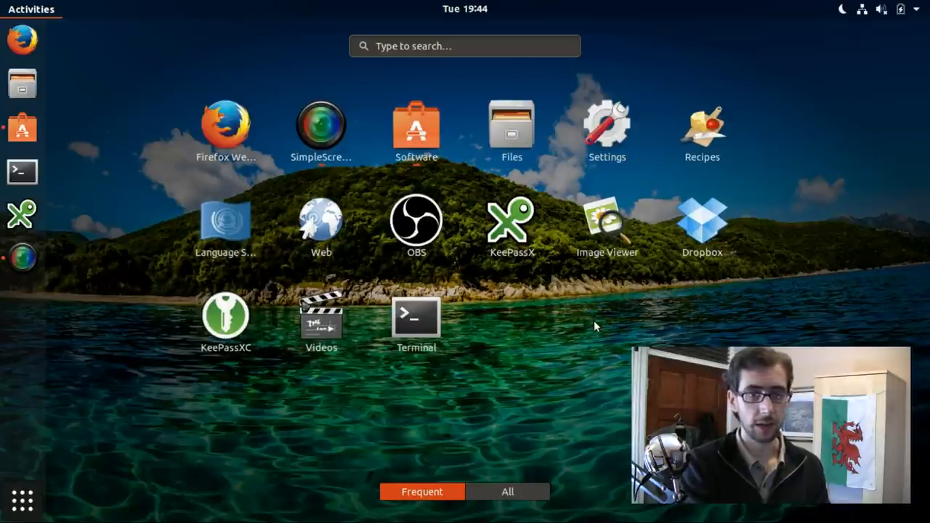
pyautogui.moveTo(602, 308)
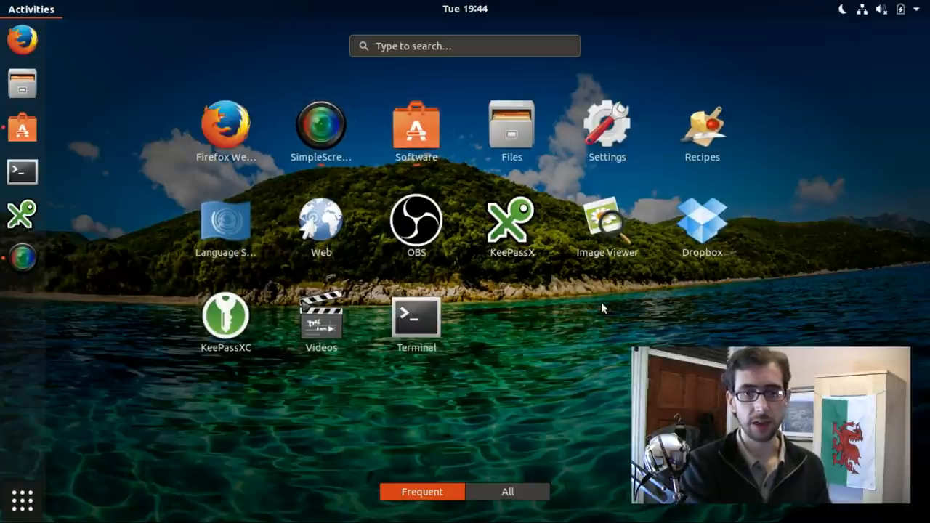
pyautogui.moveTo(658, 311)
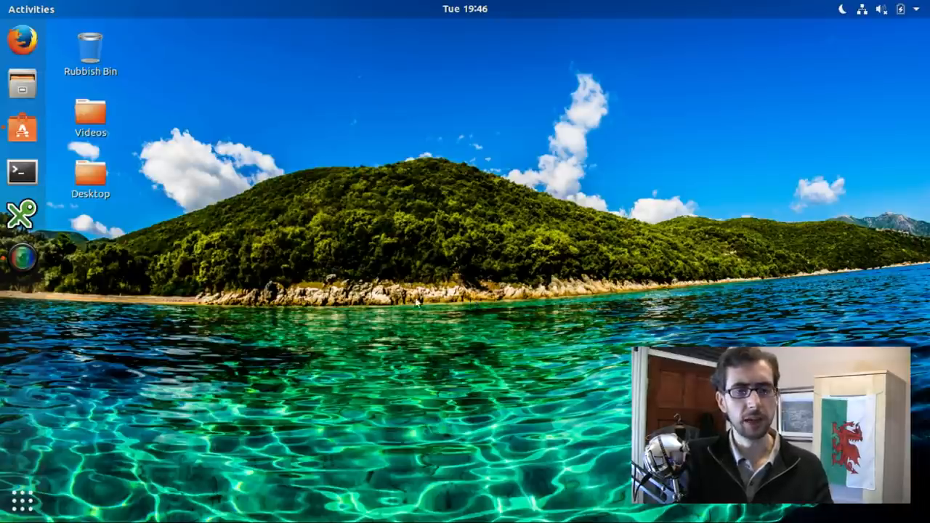
pyautogui.moveTo(387, 285)
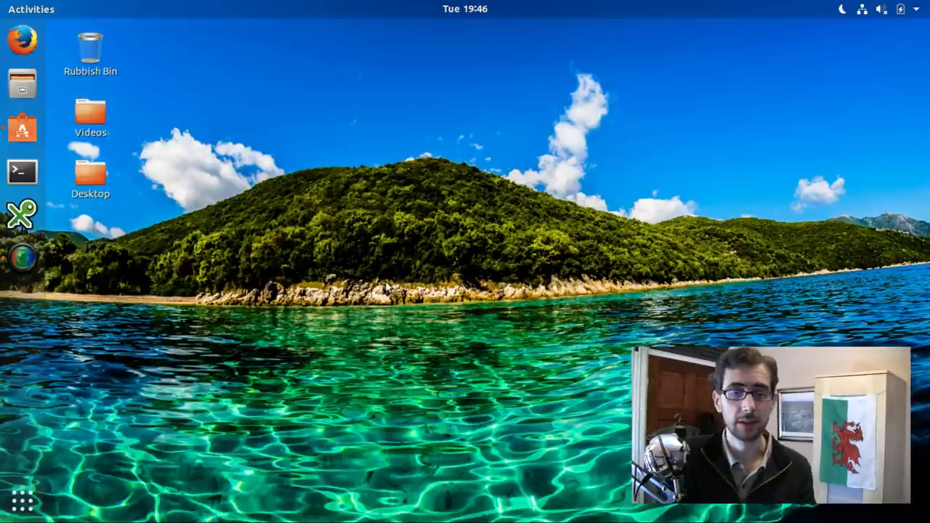
pyautogui.moveTo(451, 195)
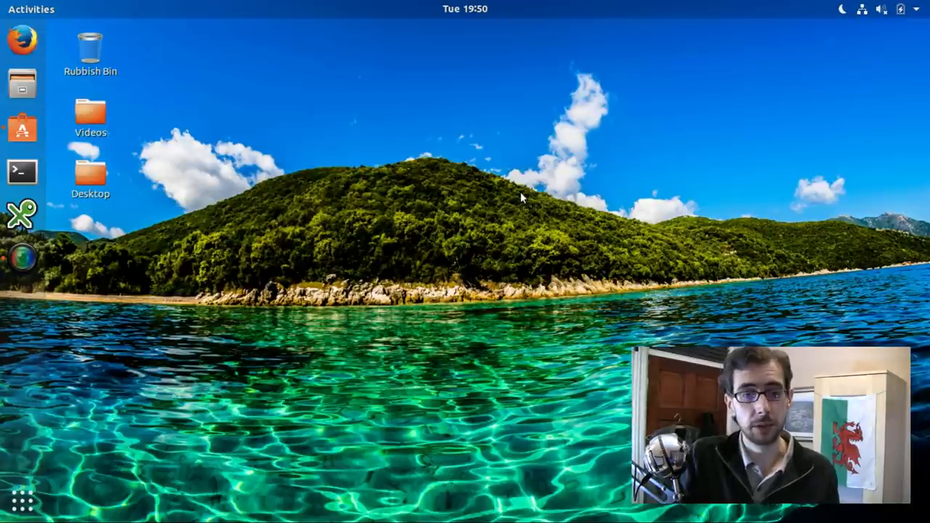
pyautogui.moveTo(585, 180)
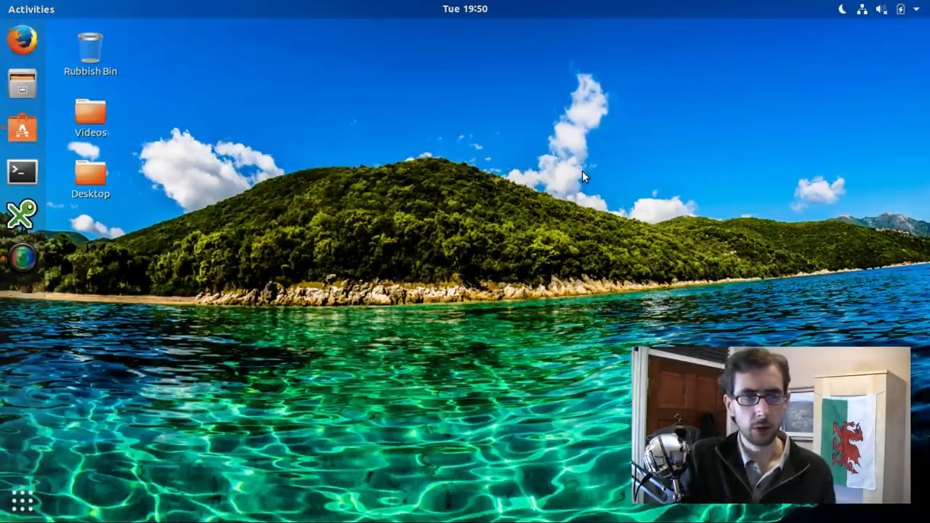
pyautogui.moveTo(687, 191)
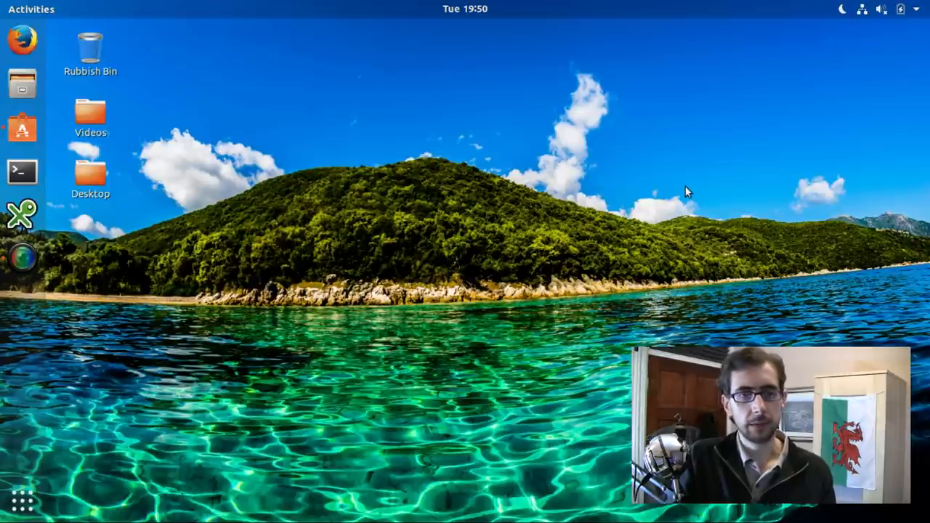